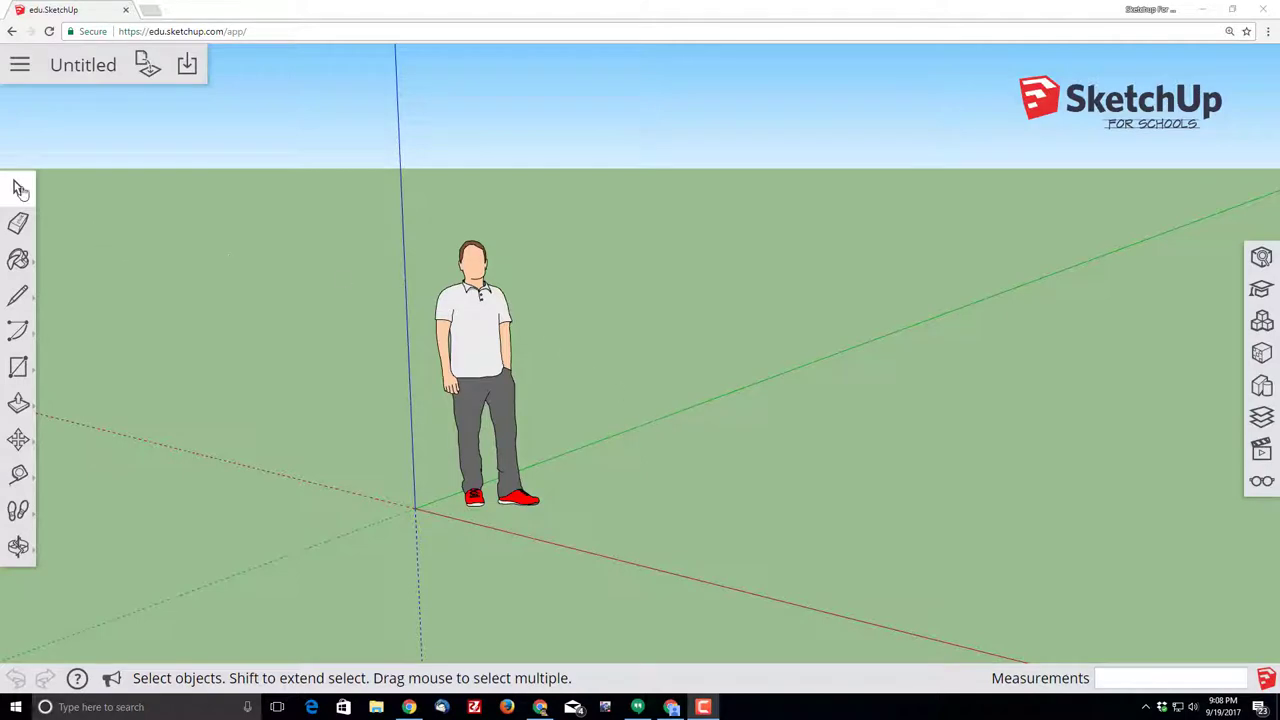
pyautogui.moveTo(478, 341)
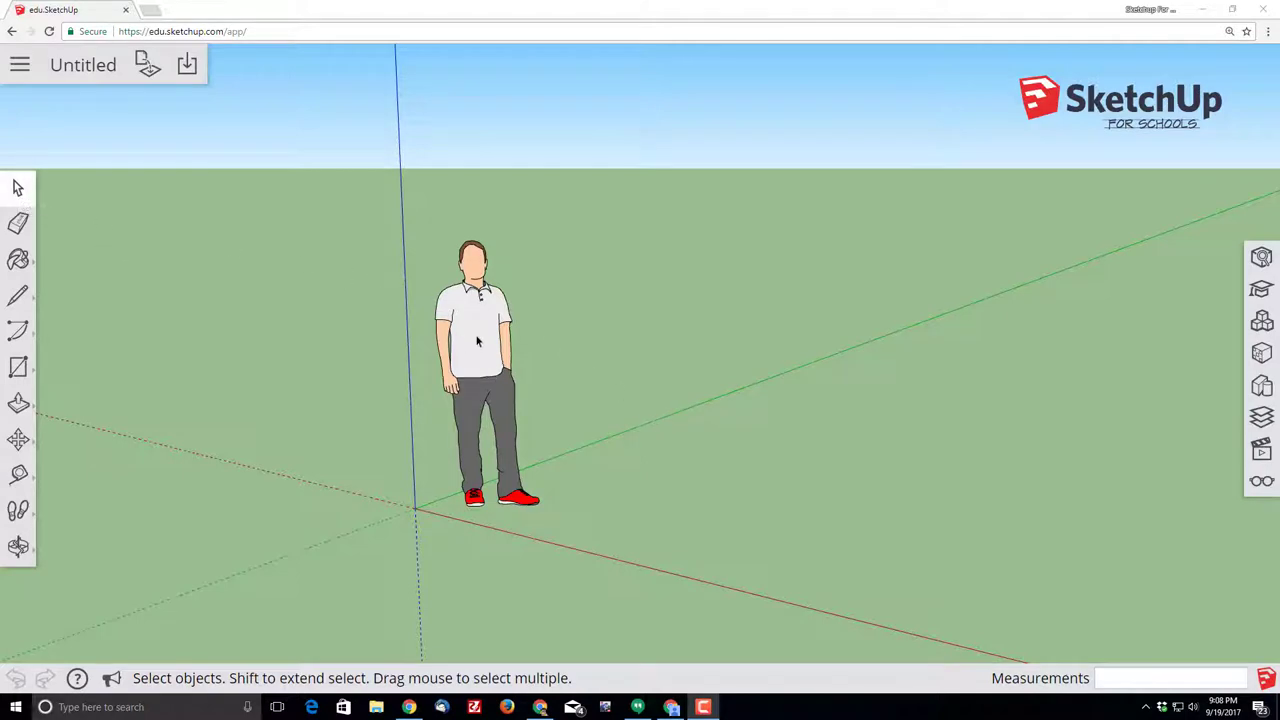
# - Set the Model Info units format to 0.0mm and return to the 3D scene
pyautogui.click(477, 340)
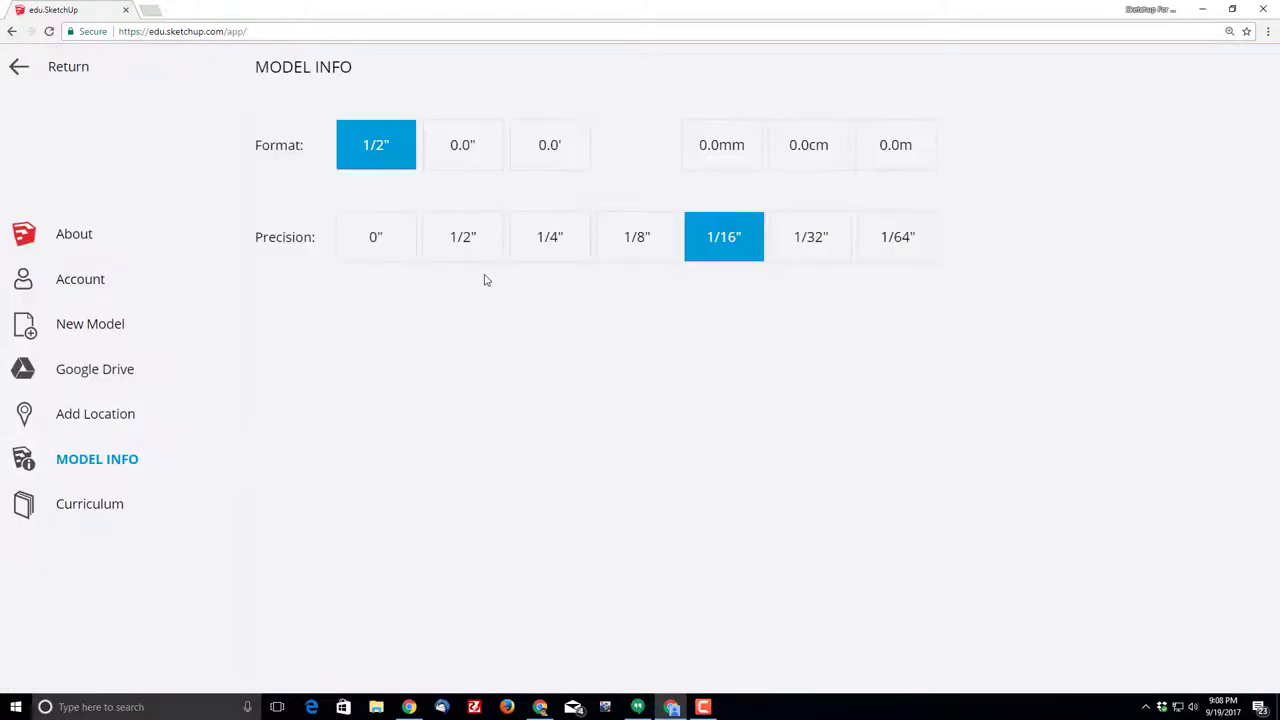
pyautogui.moveTo(723, 153)
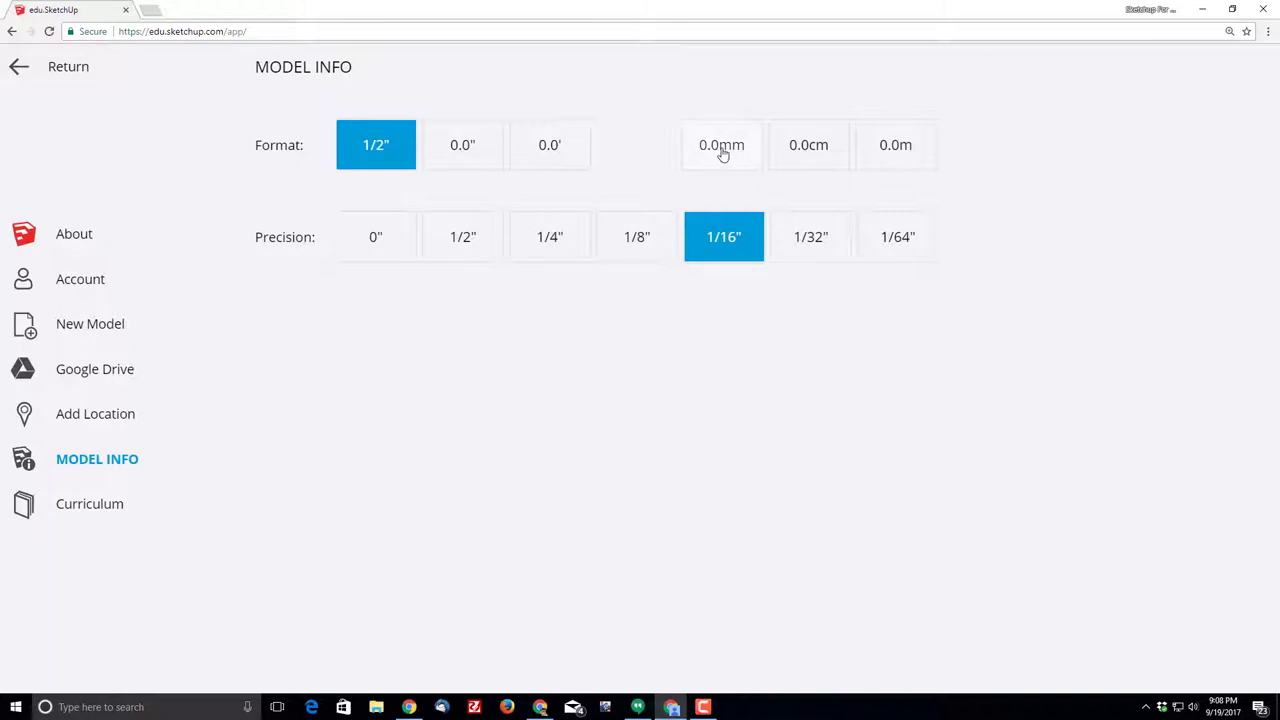
pyautogui.click(721, 144)
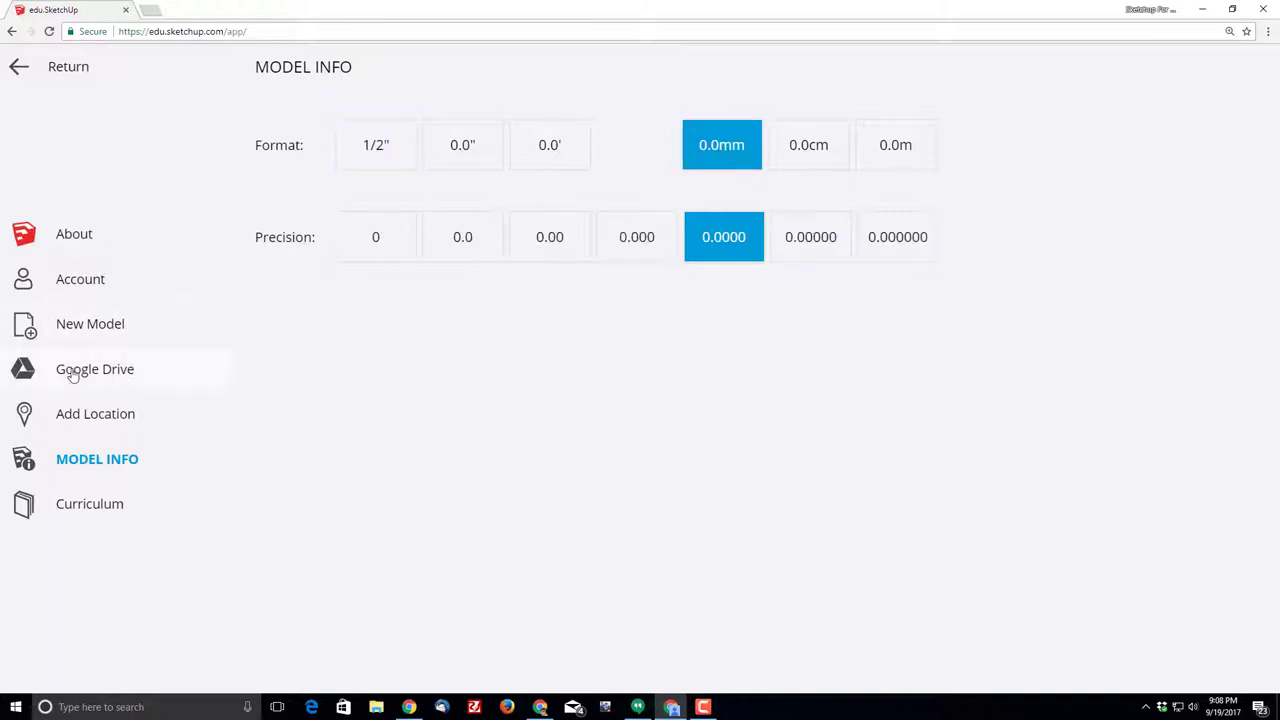
pyautogui.click(40, 67)
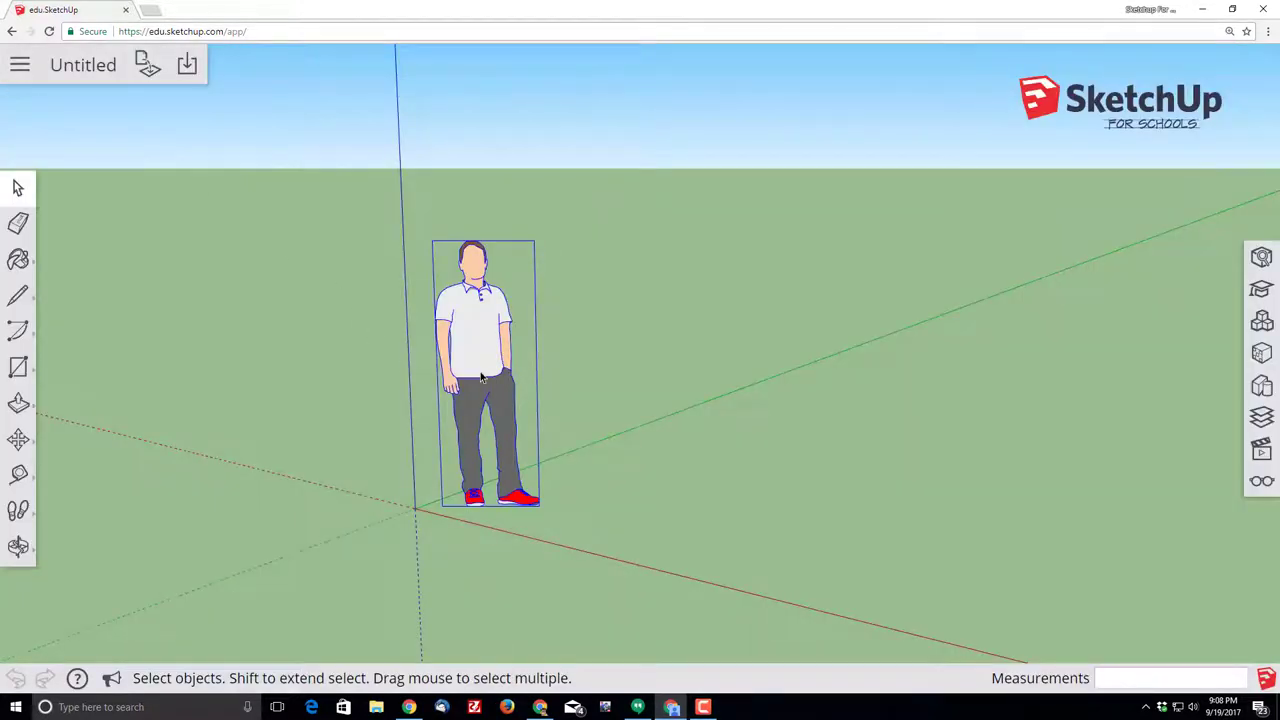
# - Delete the scale figure and save the model as 'cookie cutter' in SketchUp Models
pyautogui.press('Delete')
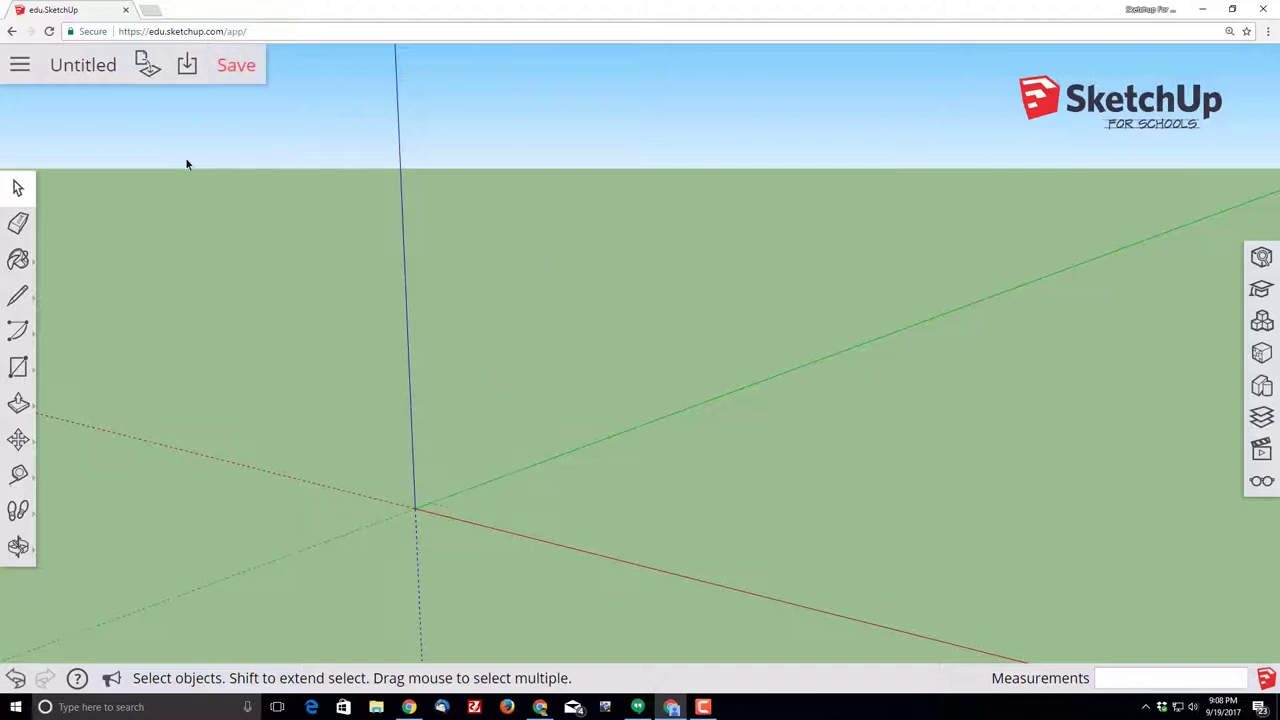
pyautogui.click(236, 64)
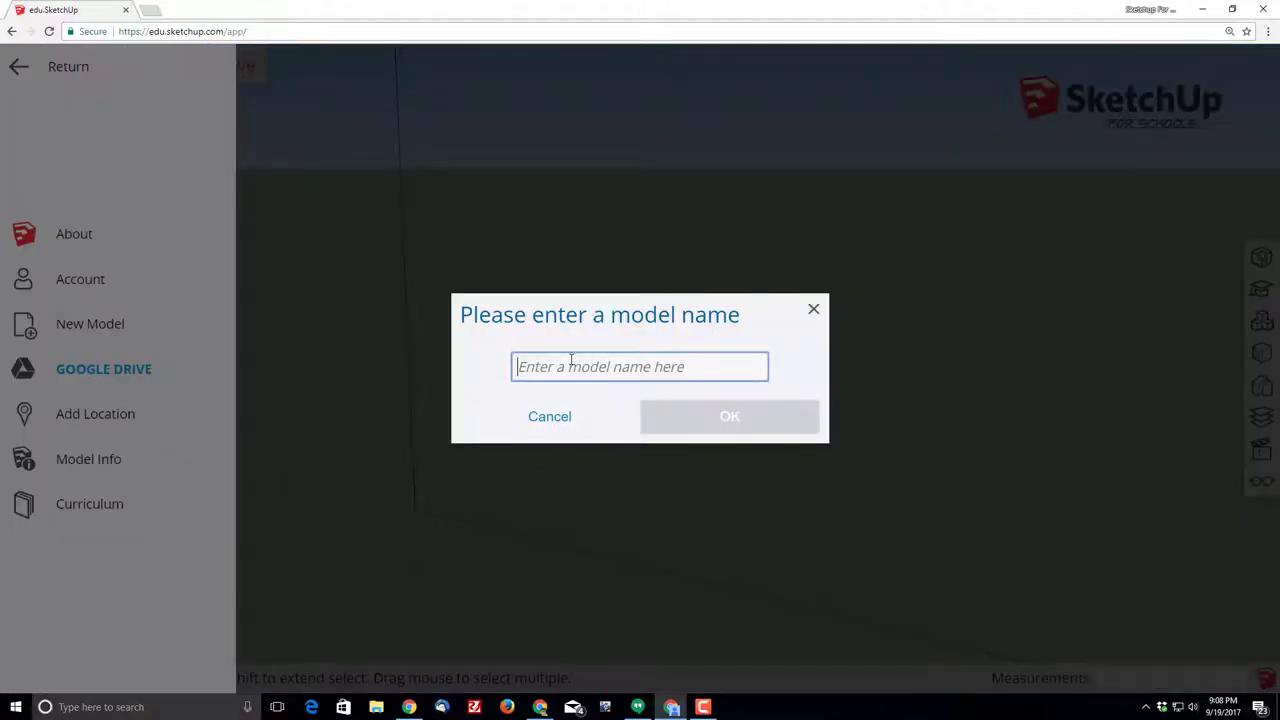
pyautogui.write('cookie cutter')
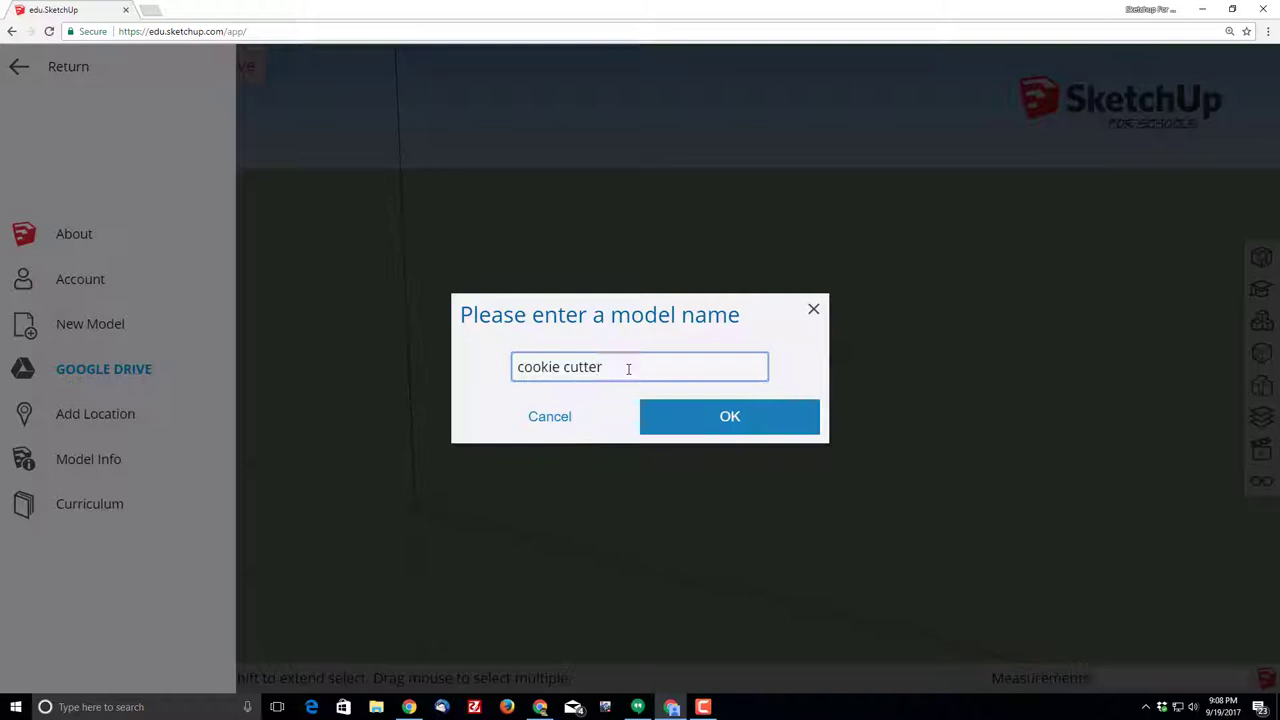
pyautogui.click(729, 416)
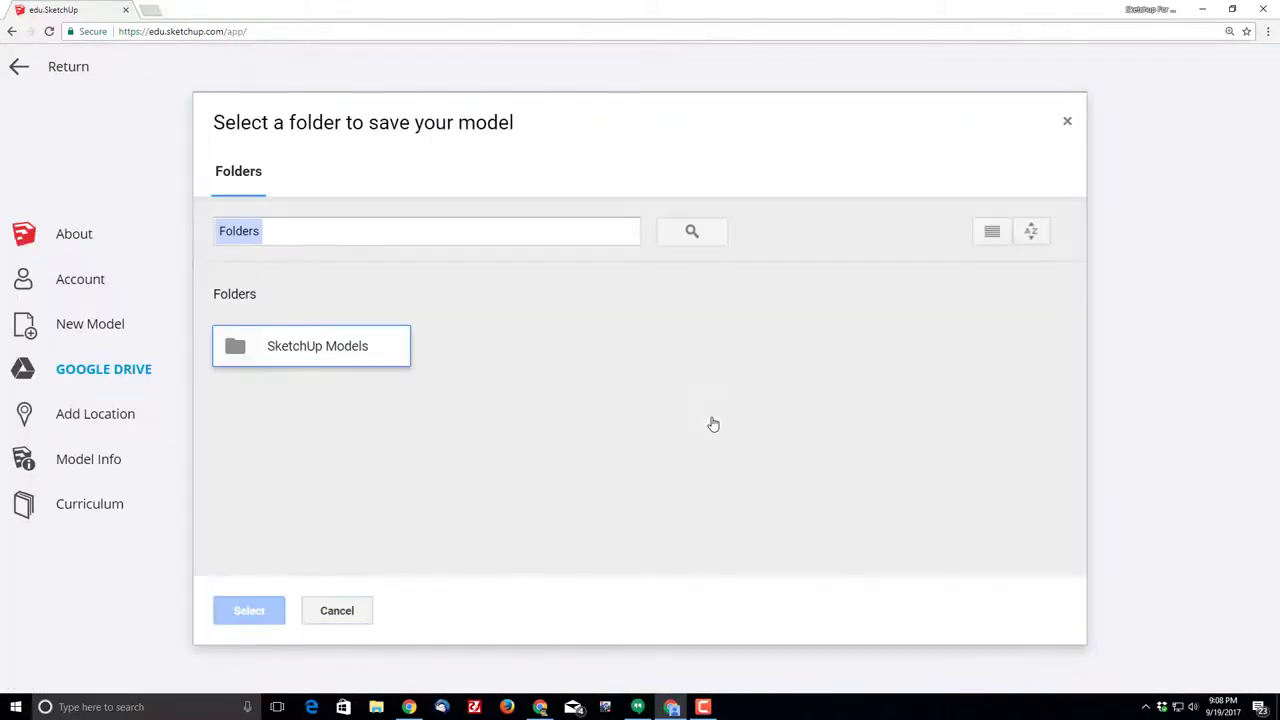
pyautogui.click(311, 345)
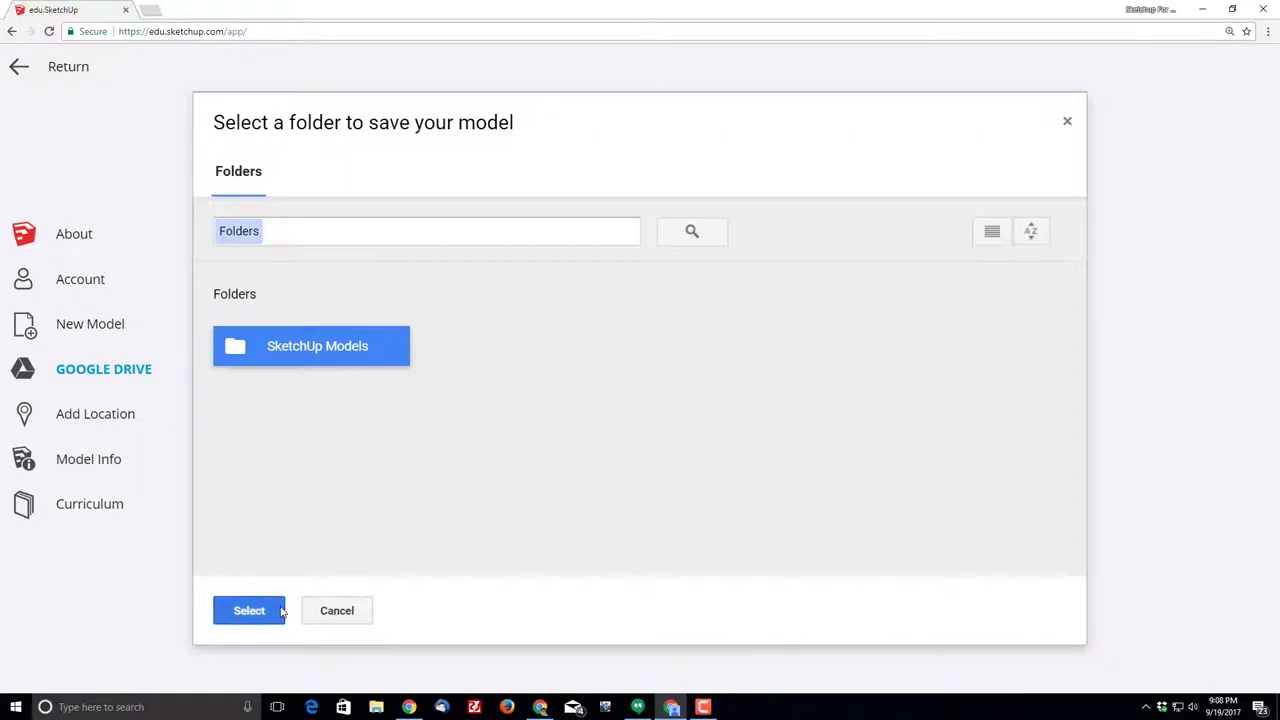
pyautogui.click(249, 610)
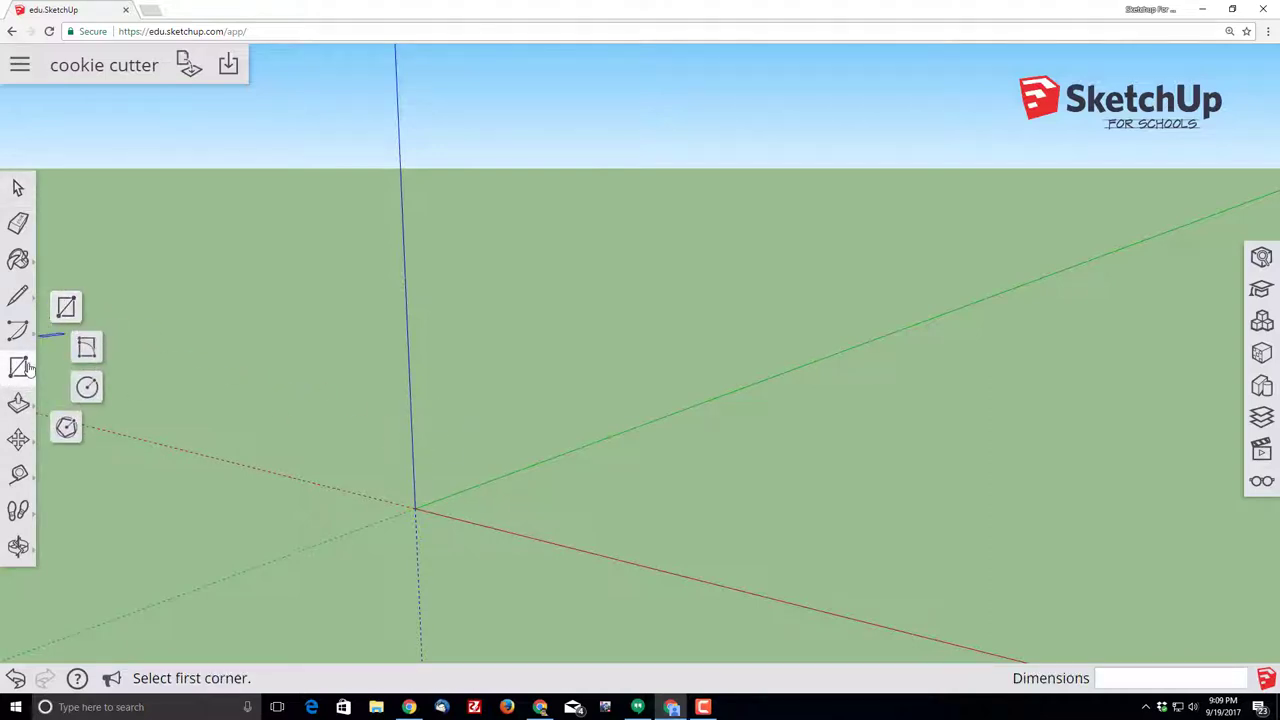
pyautogui.moveTo(66, 307)
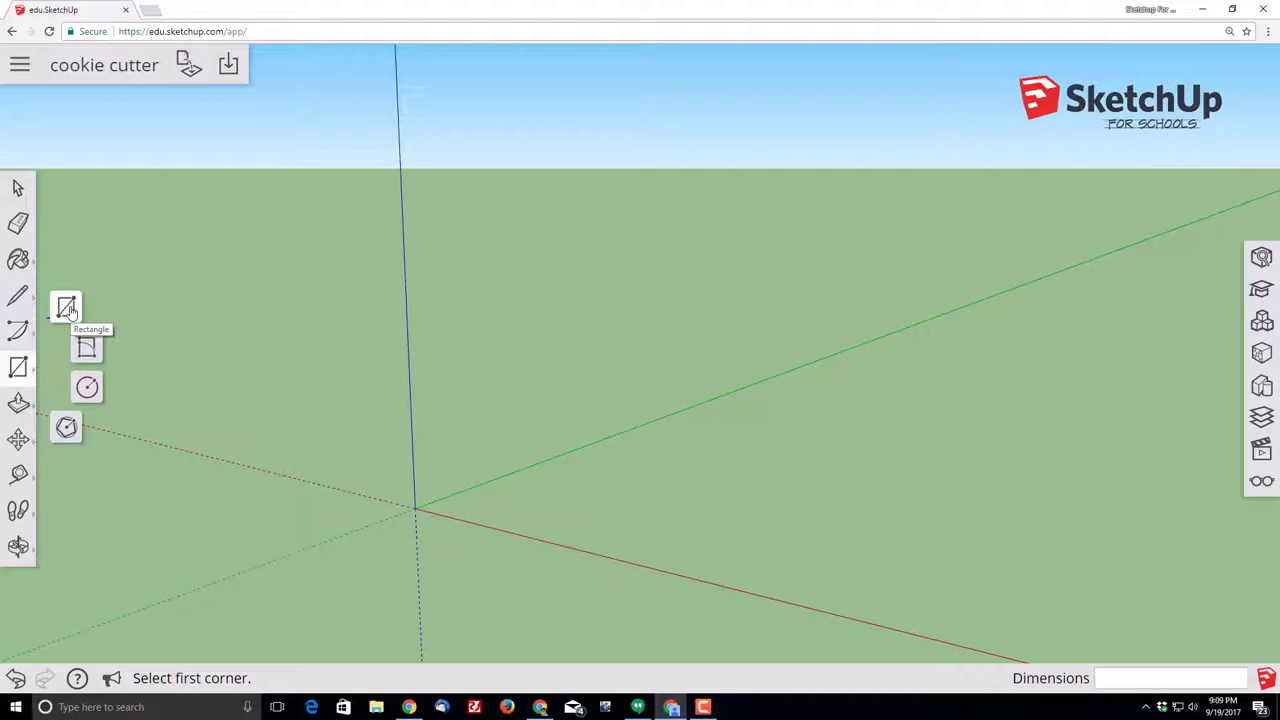
pyautogui.moveTo(418, 505)
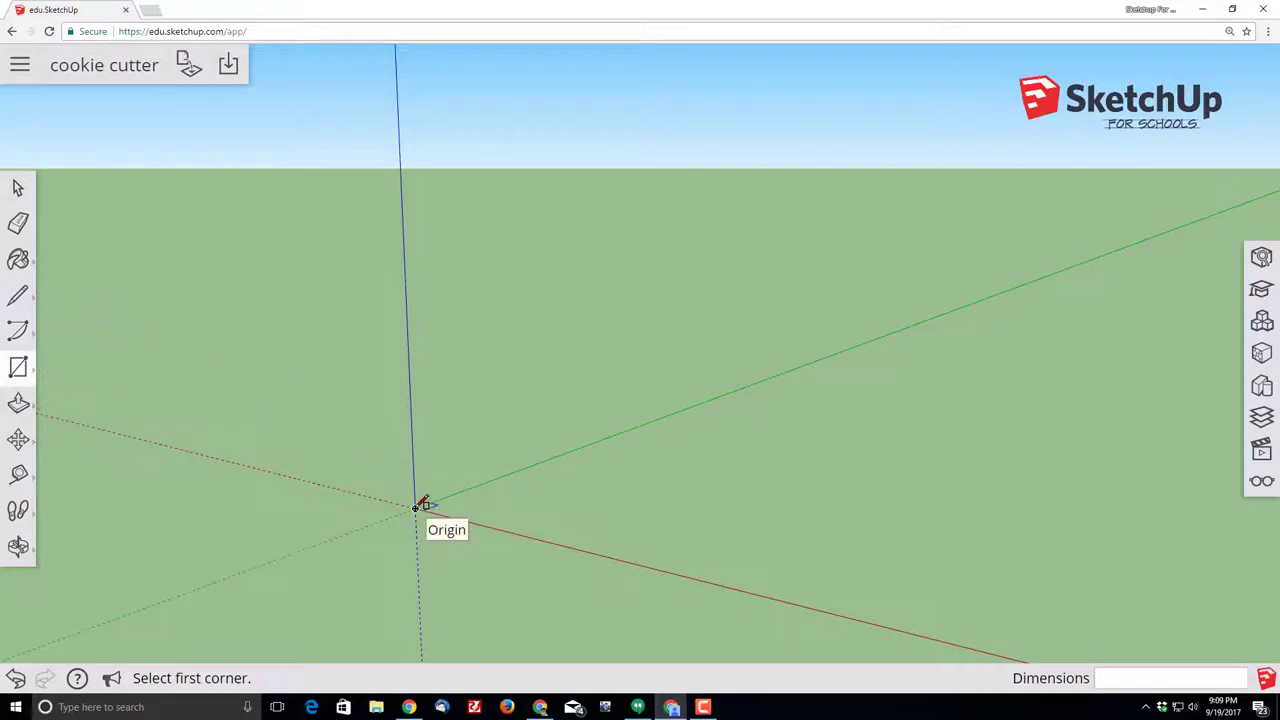
# - Draw a 60 by 60 mm square from the origin and orbit to view it from above
pyautogui.click(415, 508)
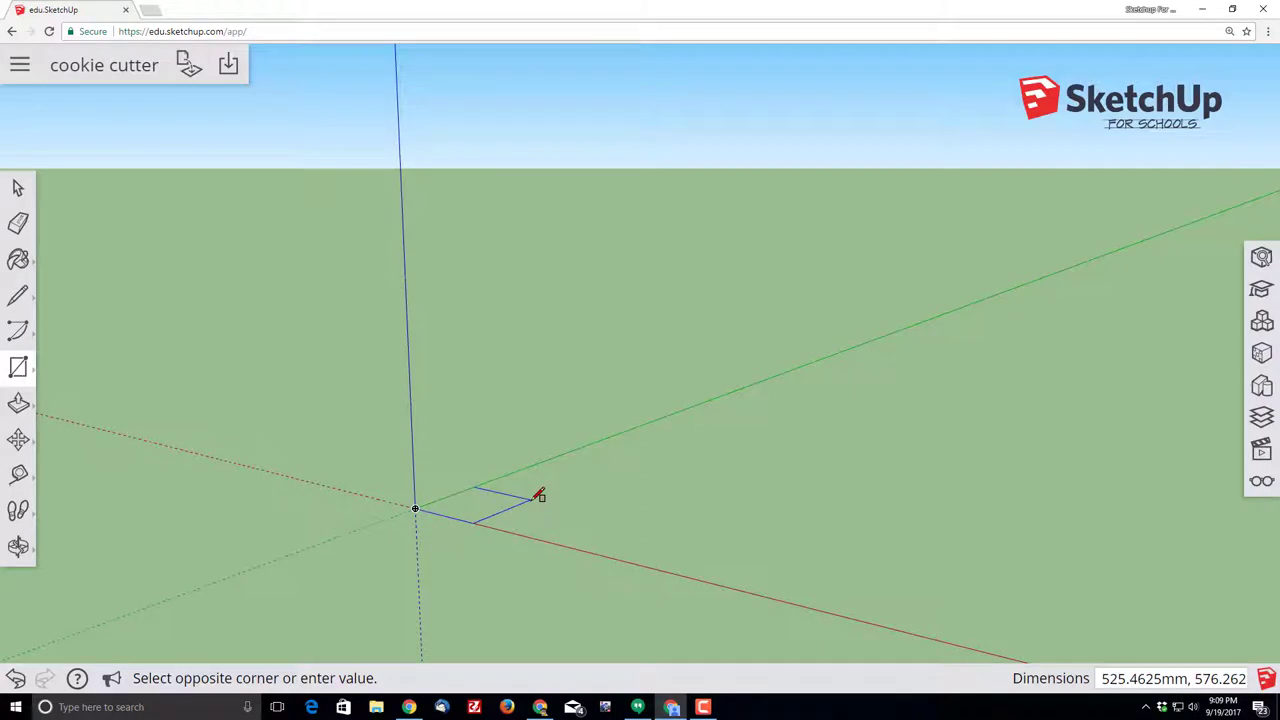
pyautogui.write('60')
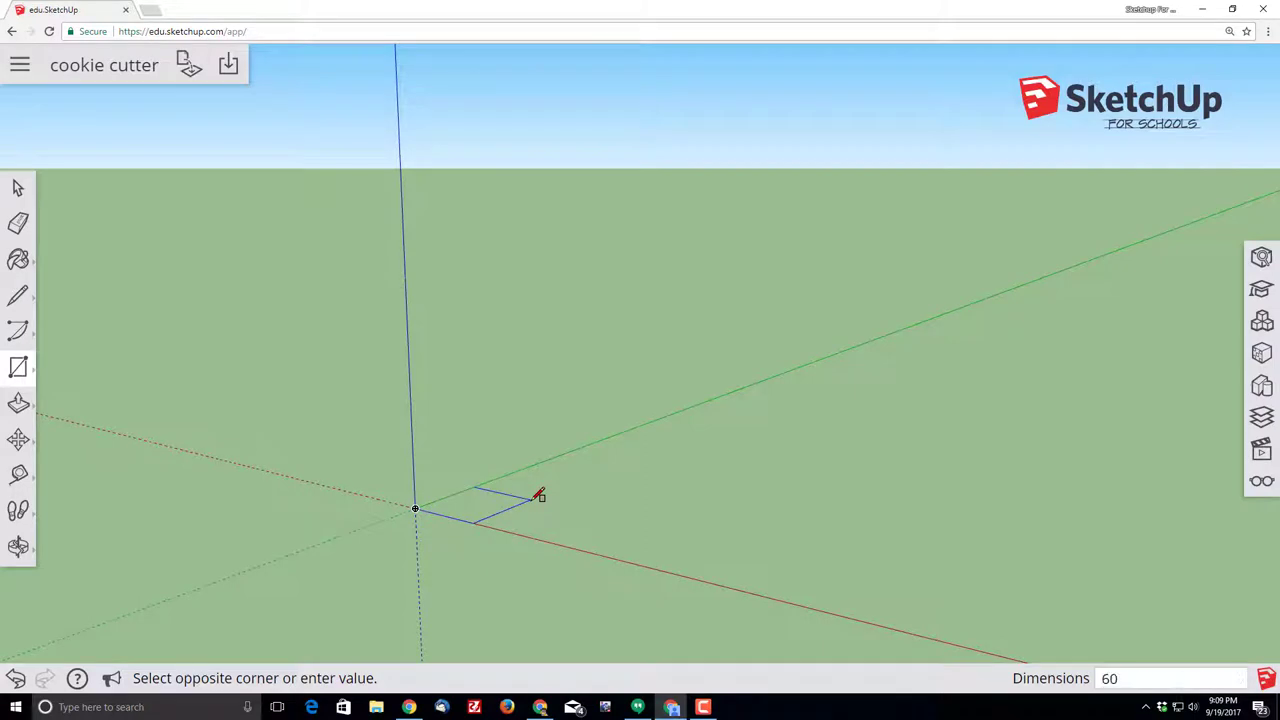
pyautogui.write(',60')
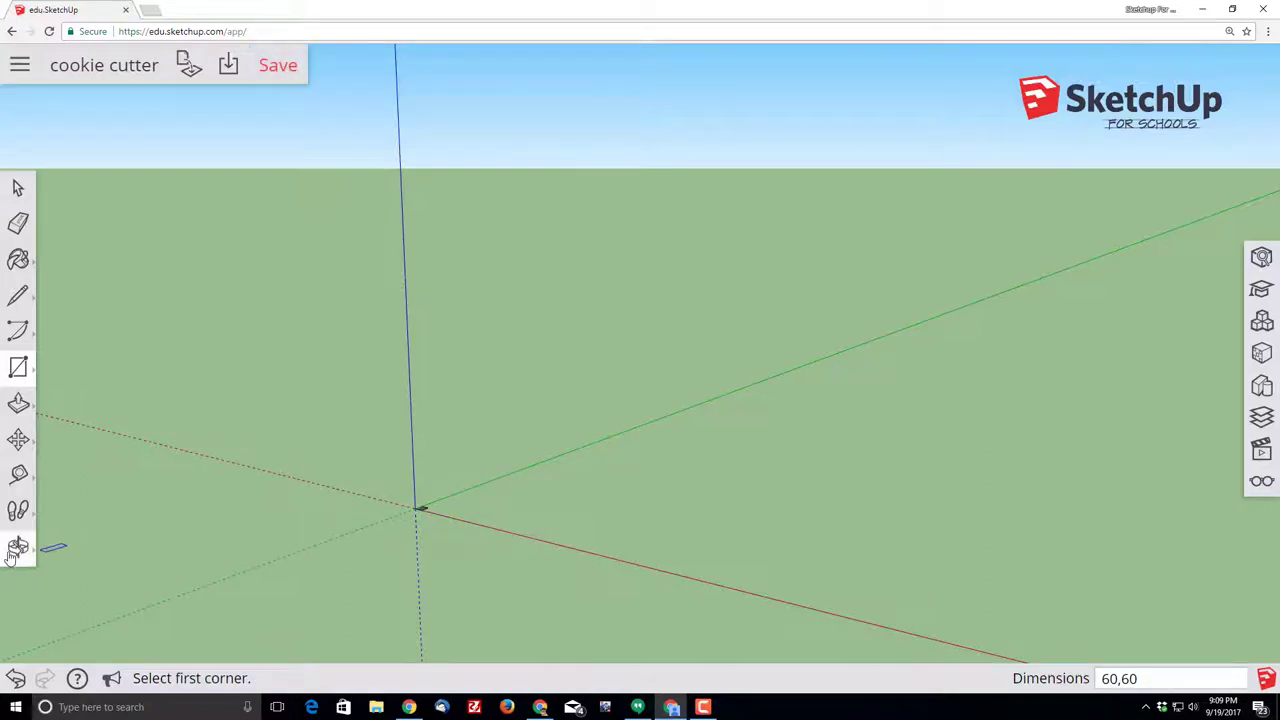
pyautogui.click(16, 546)
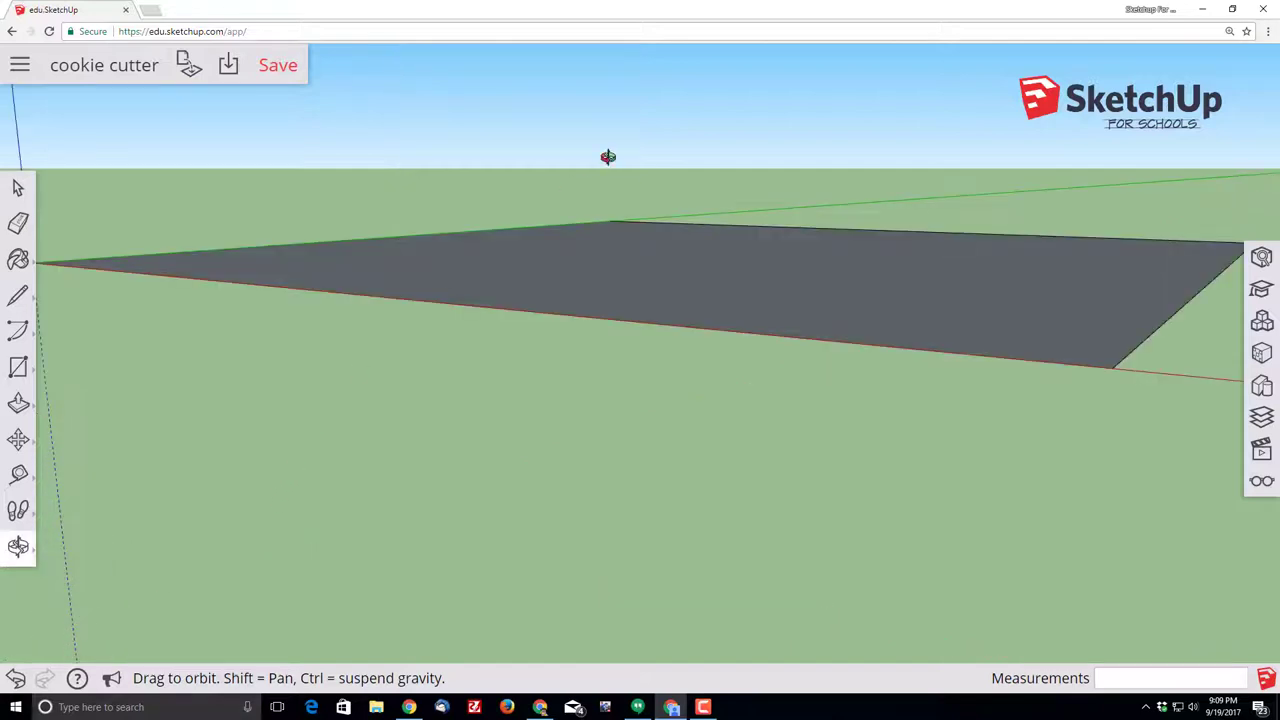
pyautogui.moveTo(608, 157); pyautogui.dragTo(65, 460)
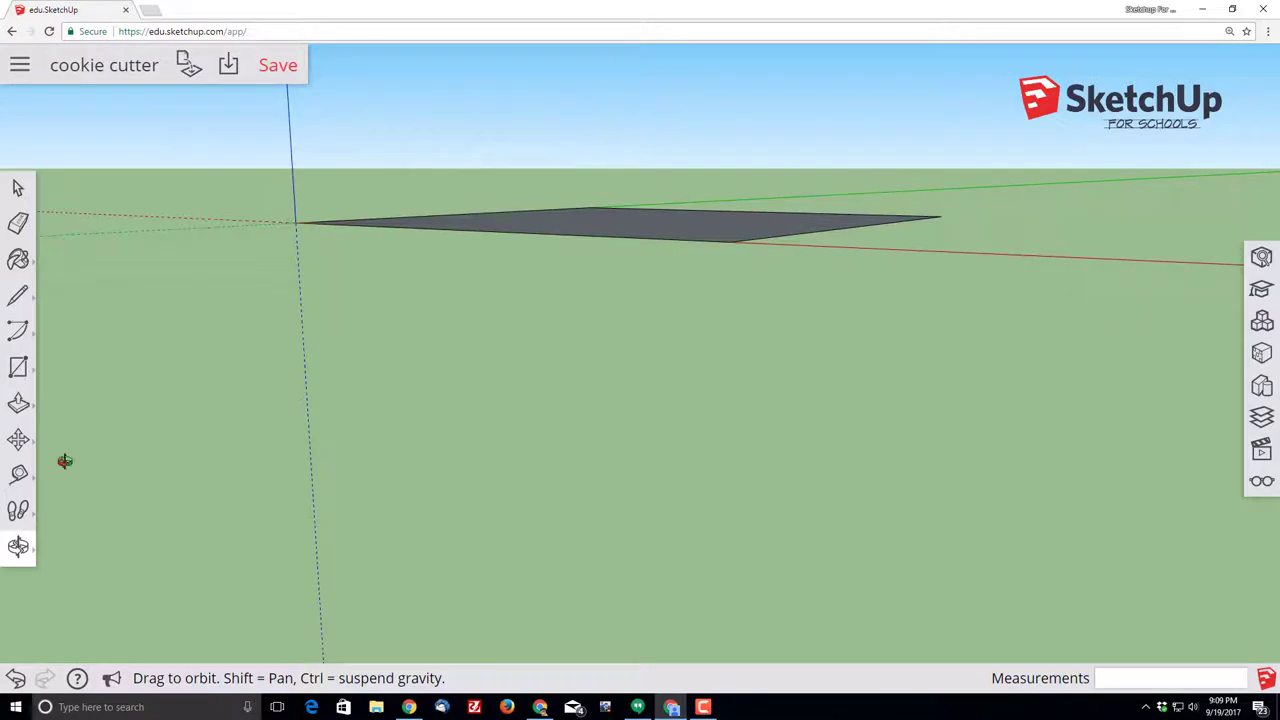
pyautogui.moveTo(817, 78)
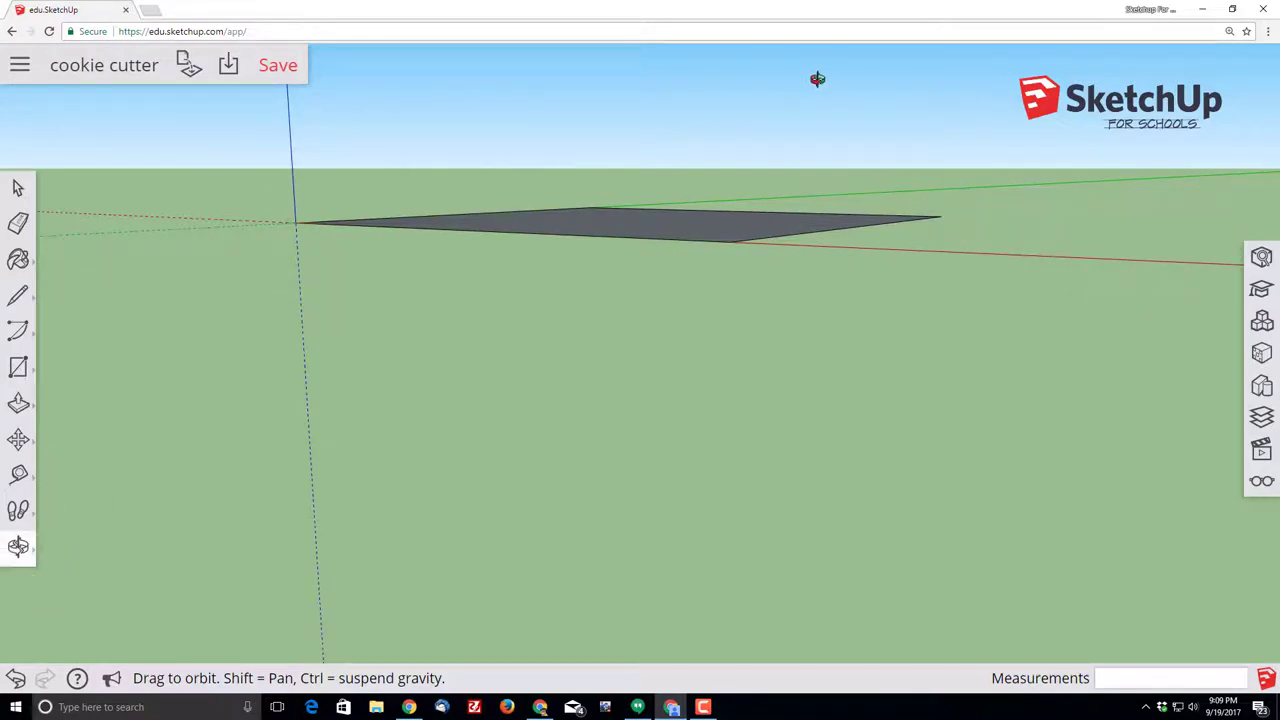
pyautogui.moveTo(817, 79); pyautogui.dragTo(787, 365)
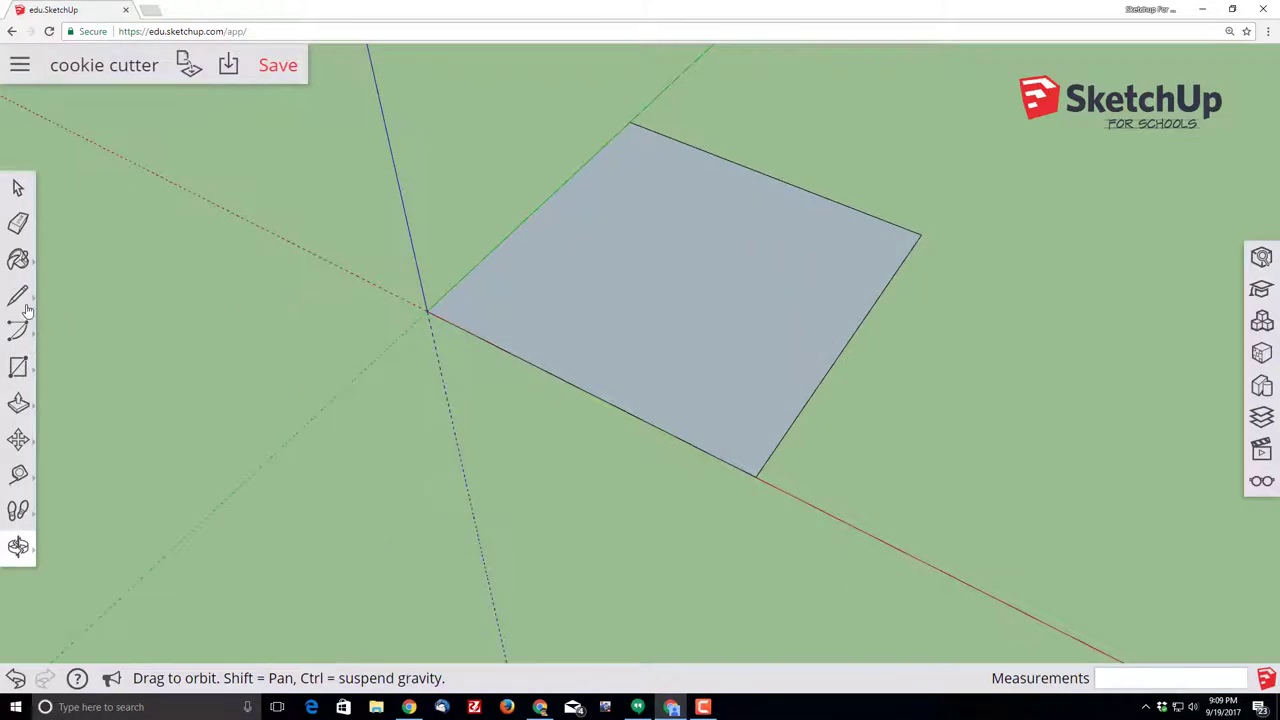
# - Draw roof lines from the top edge up to a peak, entering 20 as the length
pyautogui.click(18, 296)
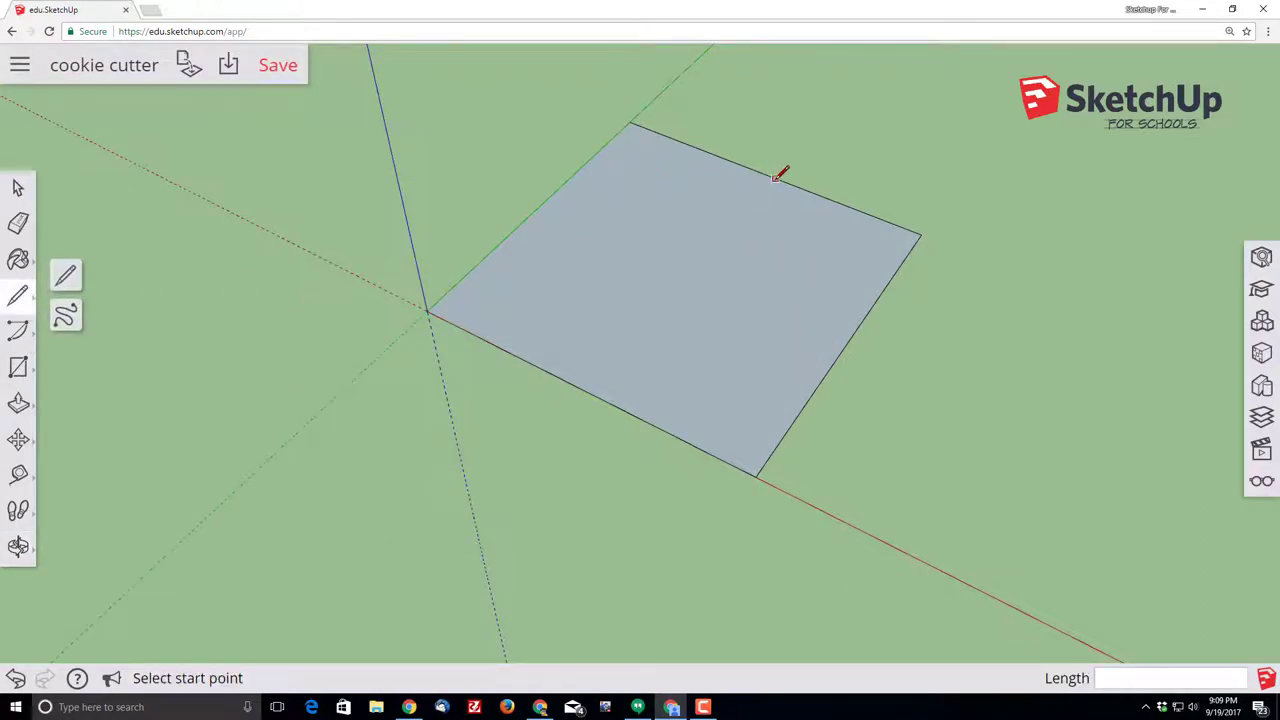
pyautogui.moveTo(33, 318)
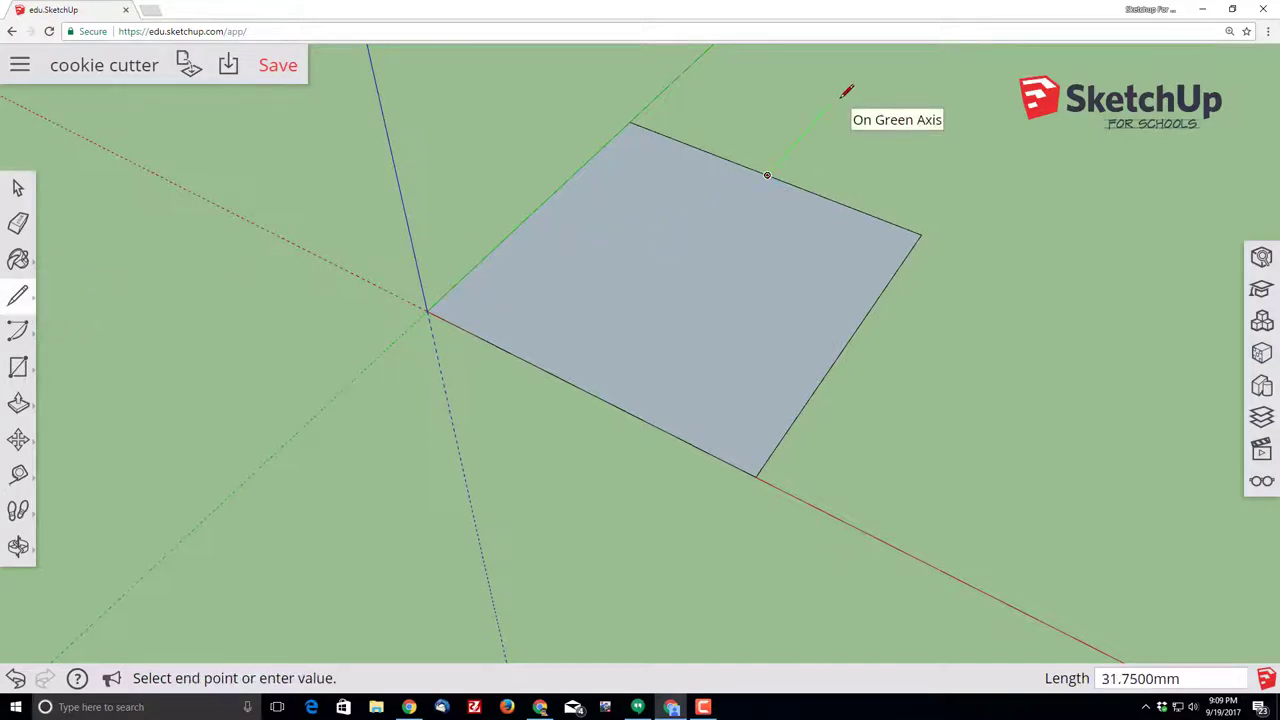
pyautogui.write('20')
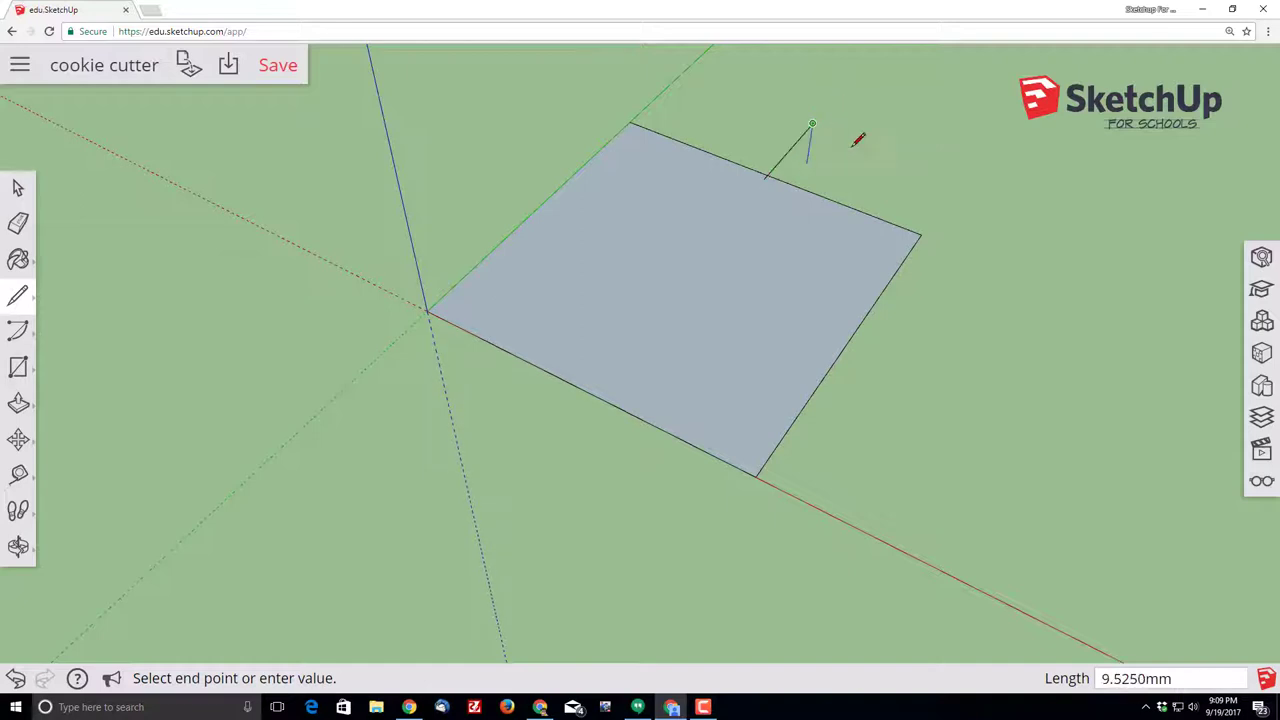
pyautogui.click(799, 136)
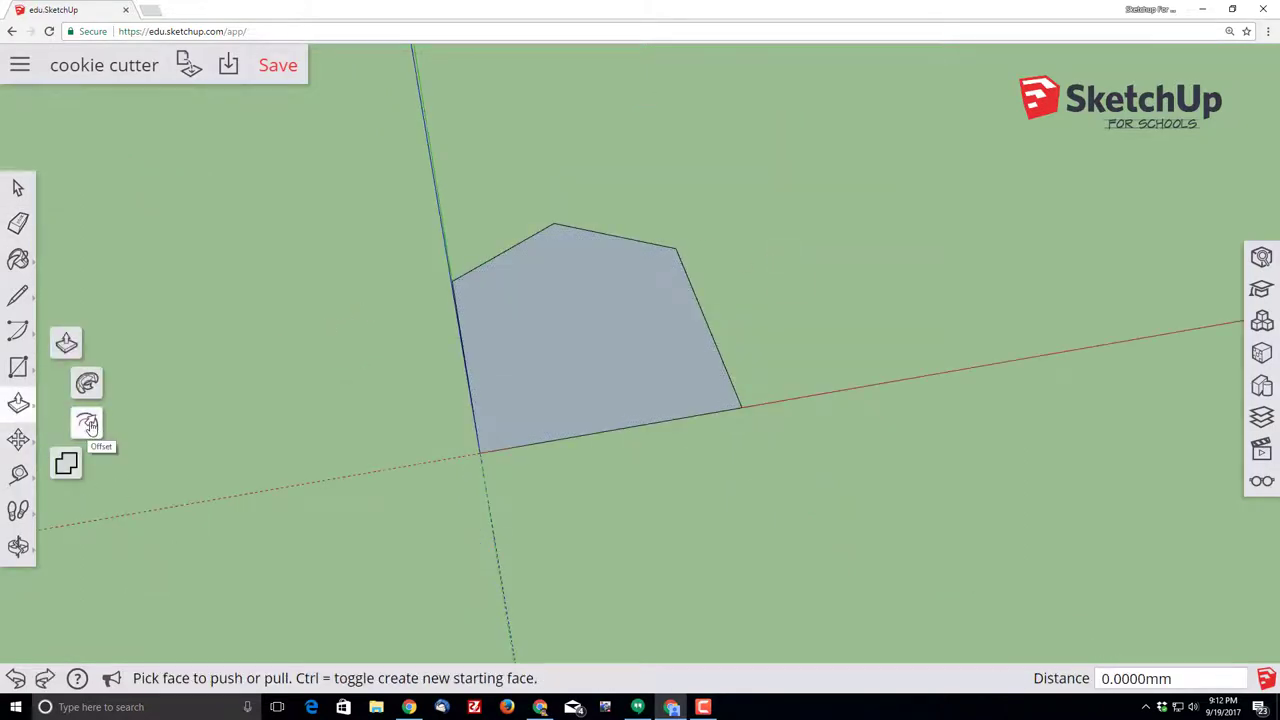
# - Offset the house outline inward to set the cutter wall thickness
pyautogui.click(86, 423)
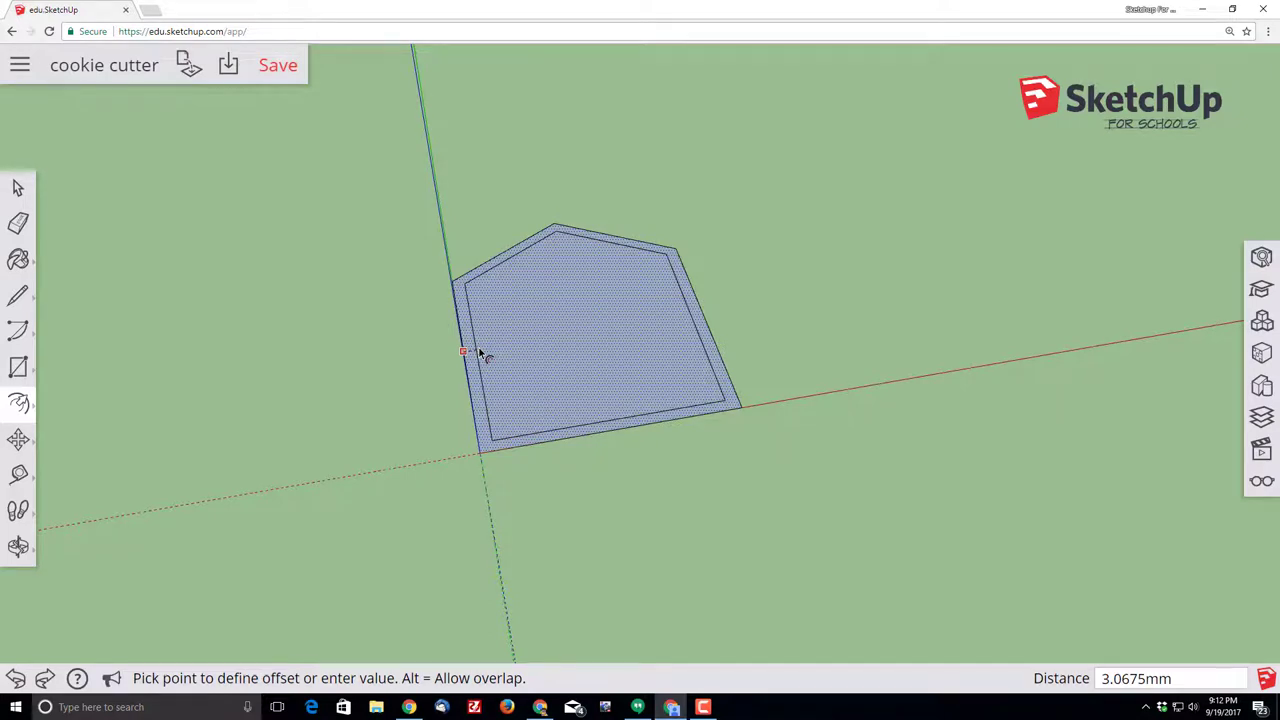
pyautogui.click(465, 353)
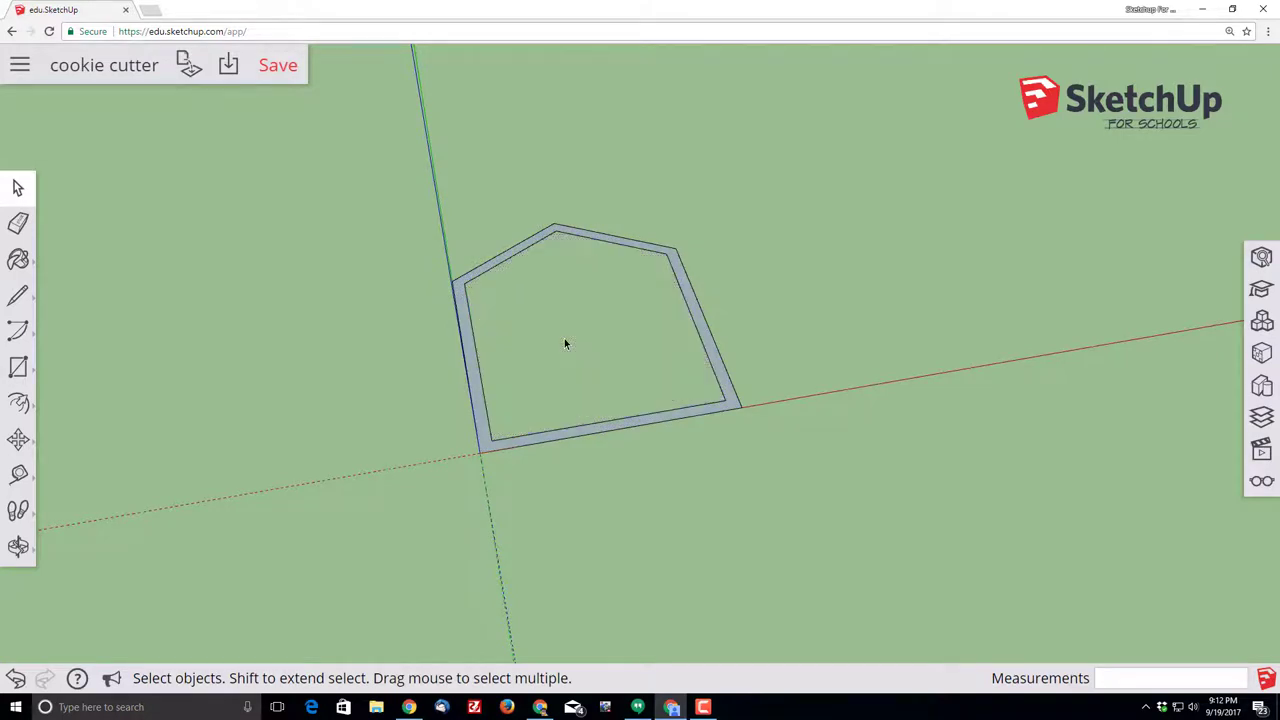
pyautogui.moveTo(480, 432)
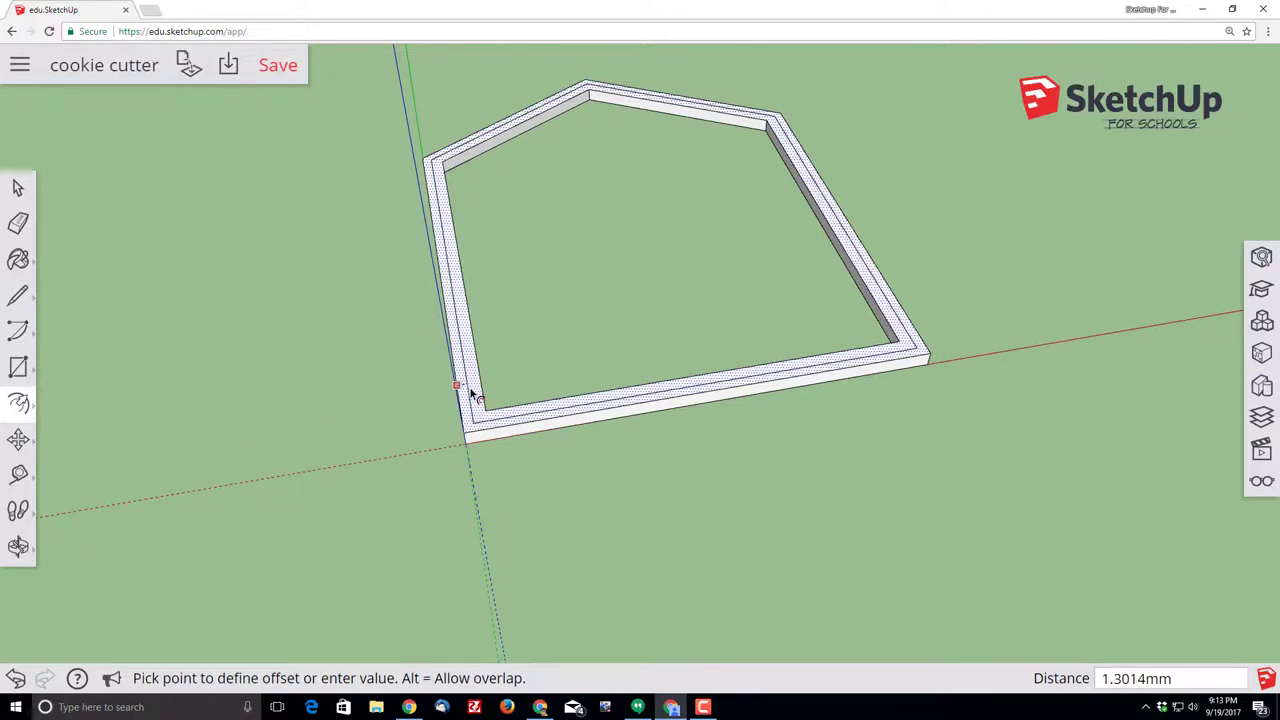
# - Offset the top of the band and pull the thinner wall up taller
pyautogui.click(460, 392)
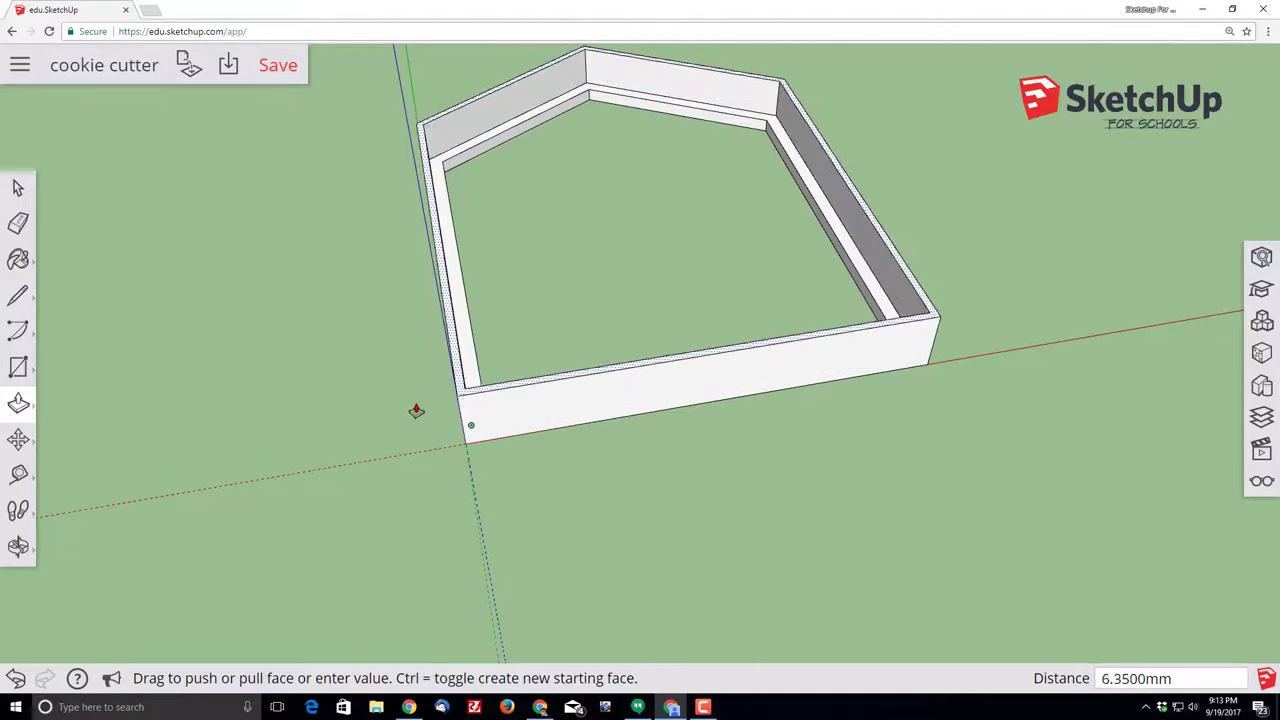
pyautogui.moveTo(417, 410); pyautogui.dragTo(452, 280)
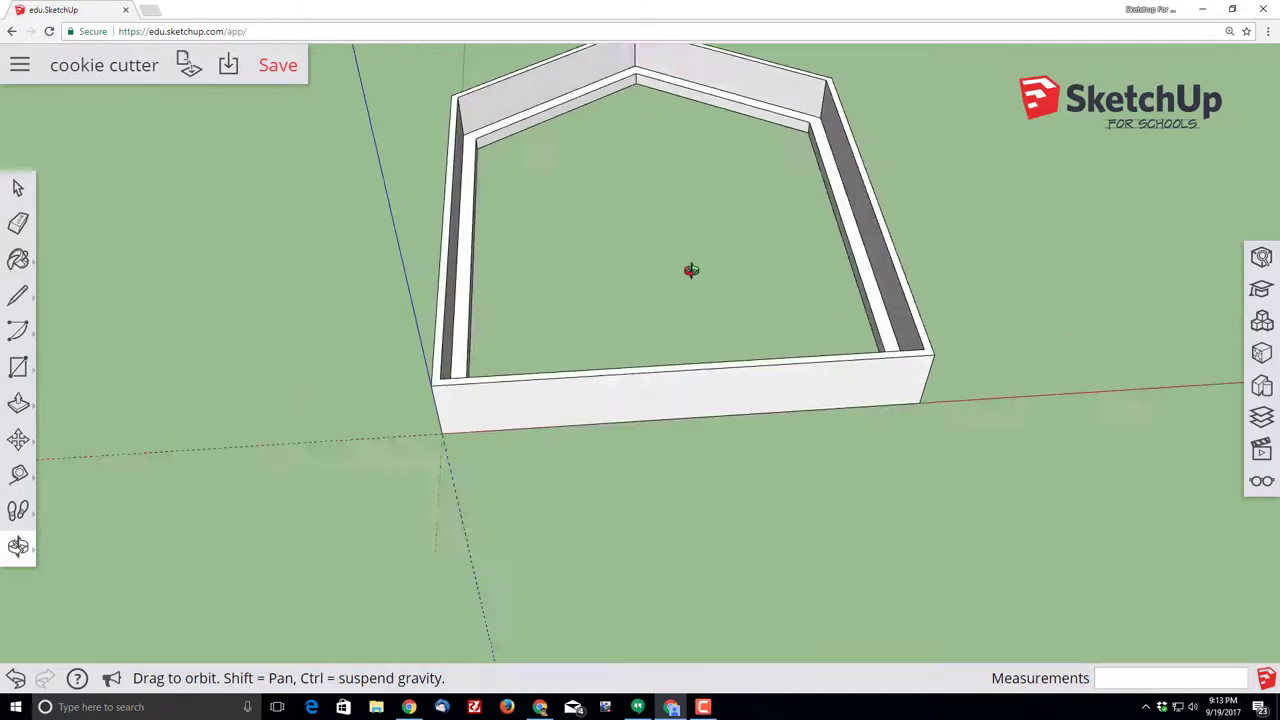
# - Orbit around the two-tier cutter to inspect its walls, then save the model
pyautogui.moveTo(692, 270); pyautogui.dragTo(424, 224)
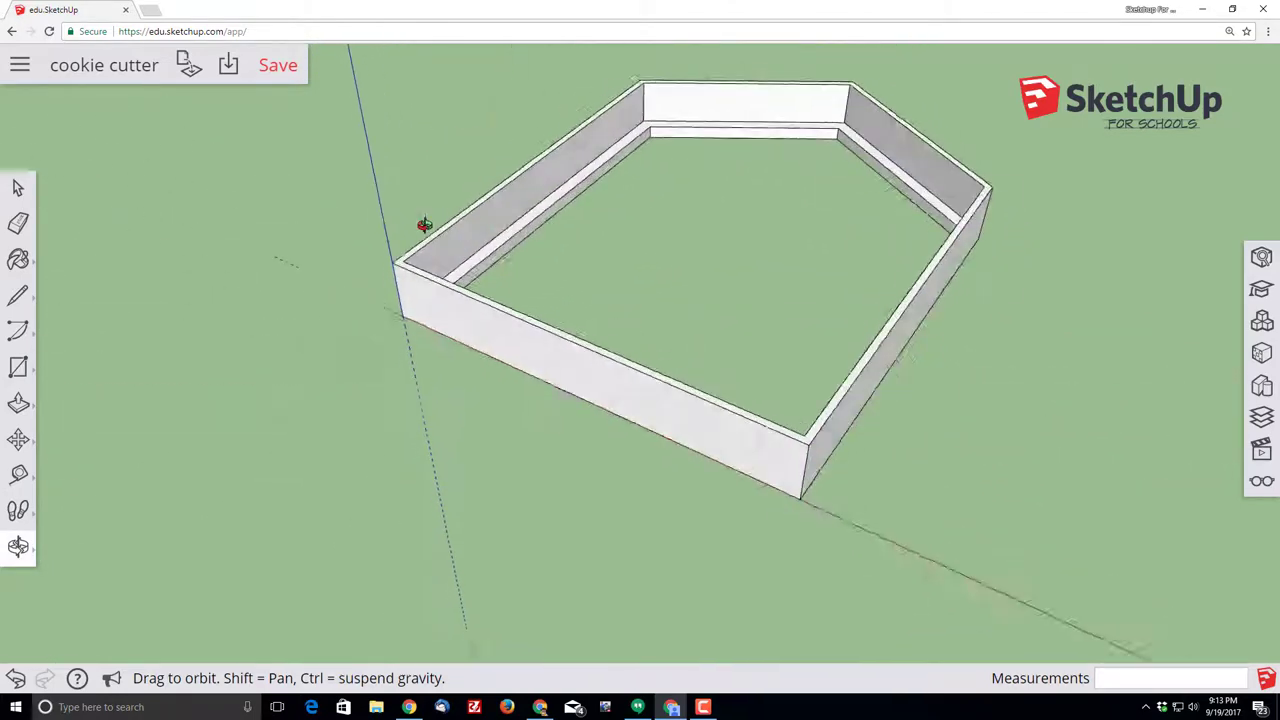
pyautogui.moveTo(425, 224); pyautogui.dragTo(793, 411)
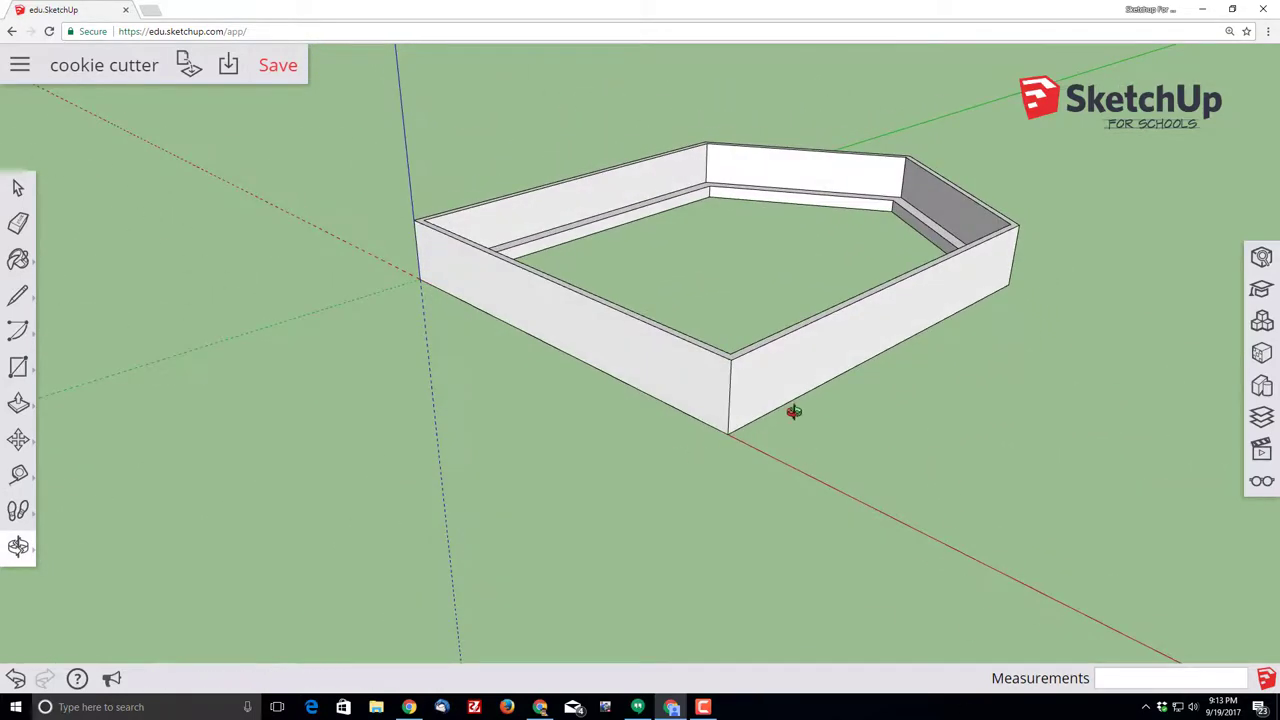
pyautogui.moveTo(793, 410); pyautogui.dragTo(759, 507)
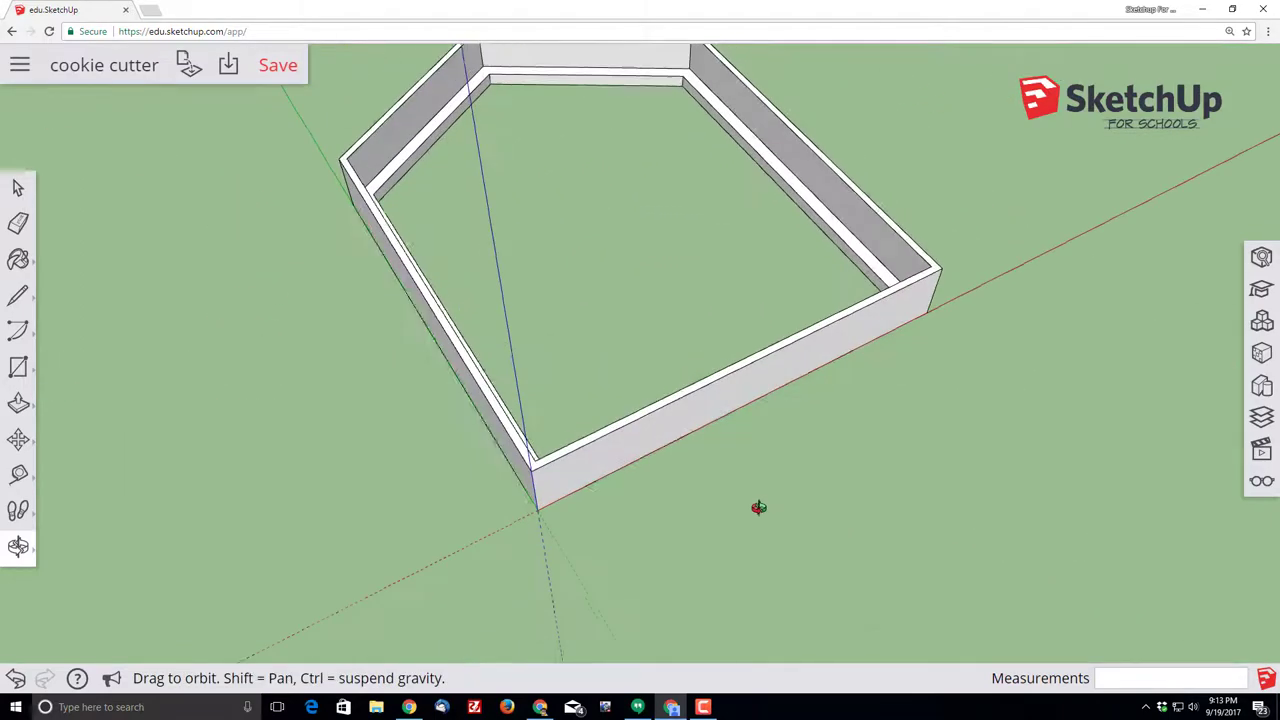
pyautogui.moveTo(759, 507); pyautogui.dragTo(258, 275)
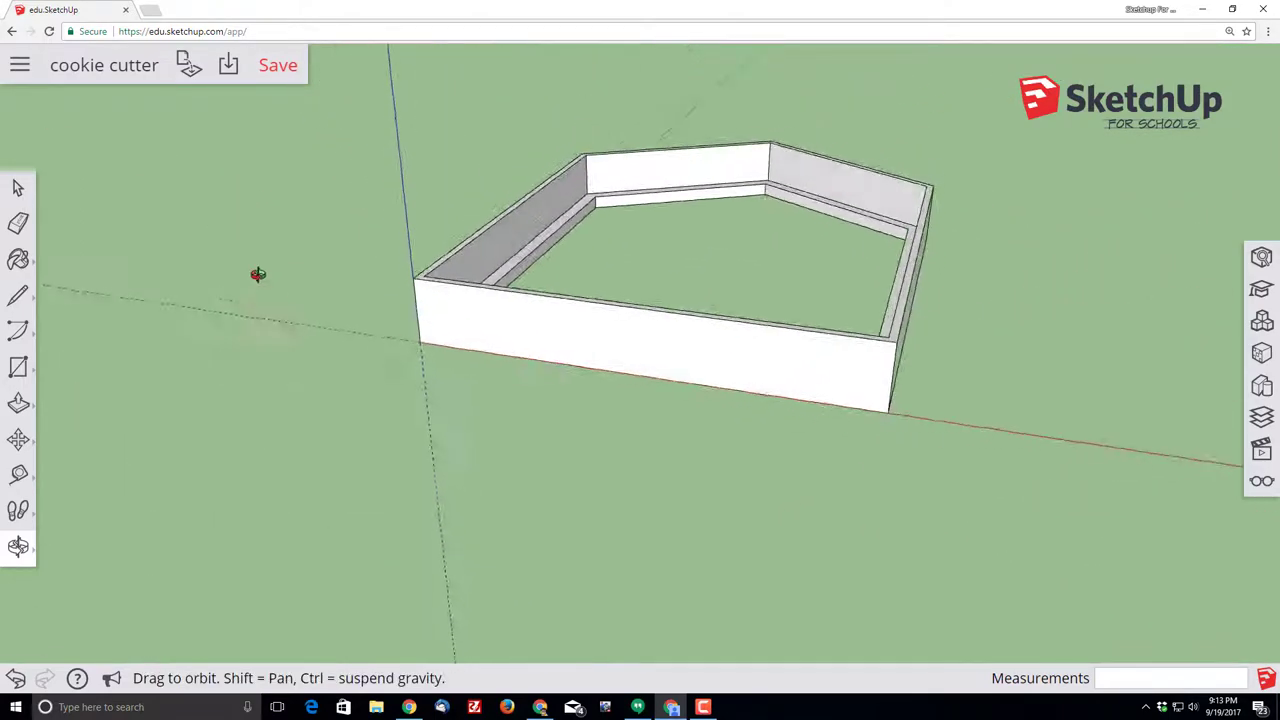
pyautogui.moveTo(258, 274); pyautogui.dragTo(778, 275)
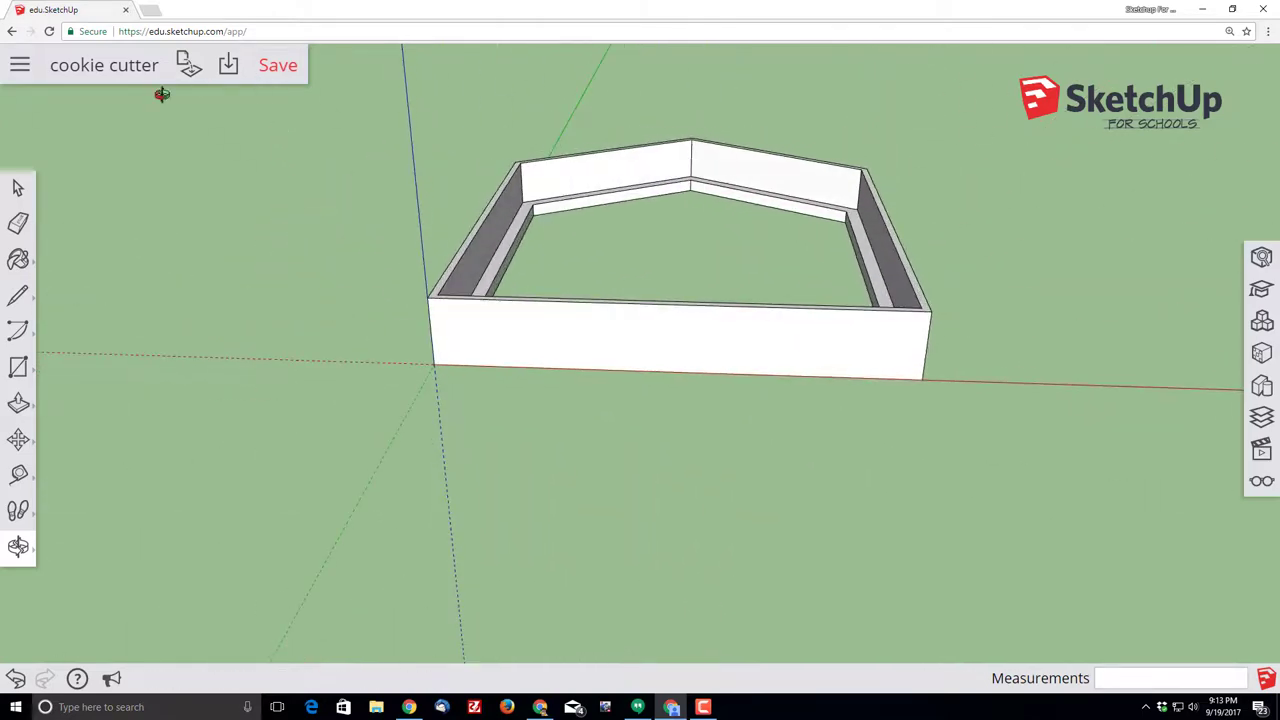
pyautogui.click(278, 64)
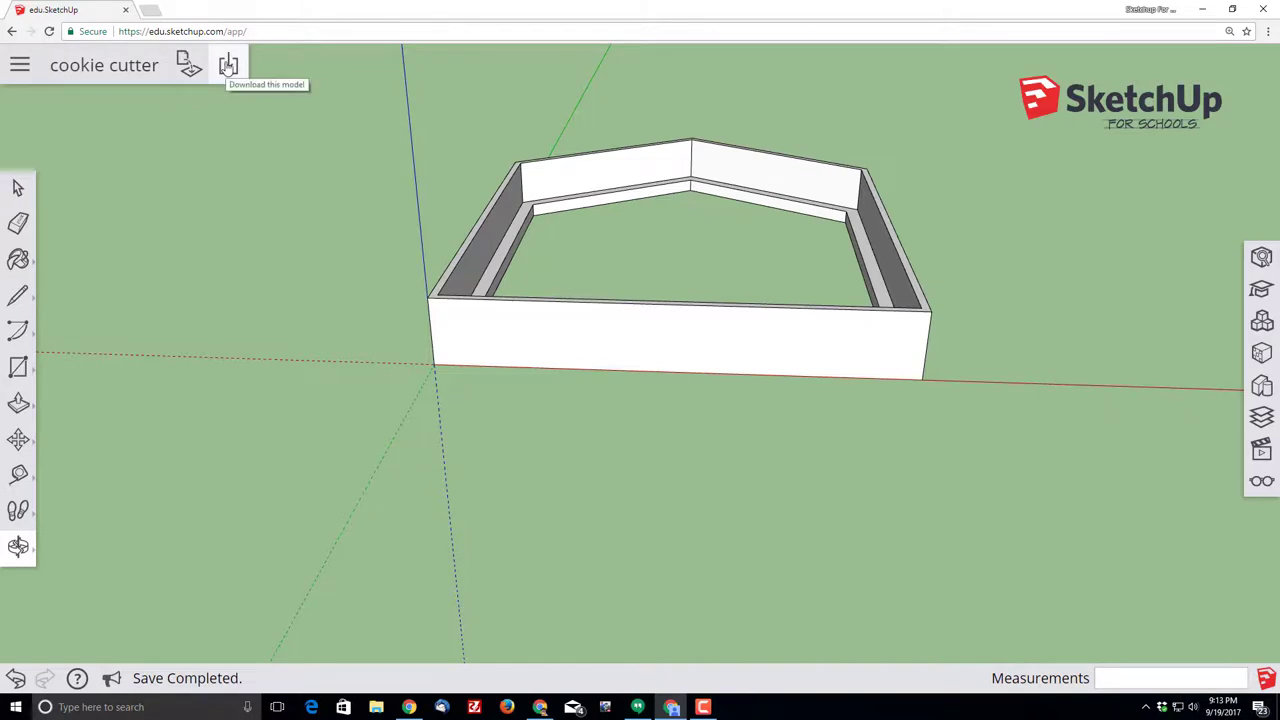
# - Download the cookie cutter as an .stl file, then orbit the model
pyautogui.click(232, 65)
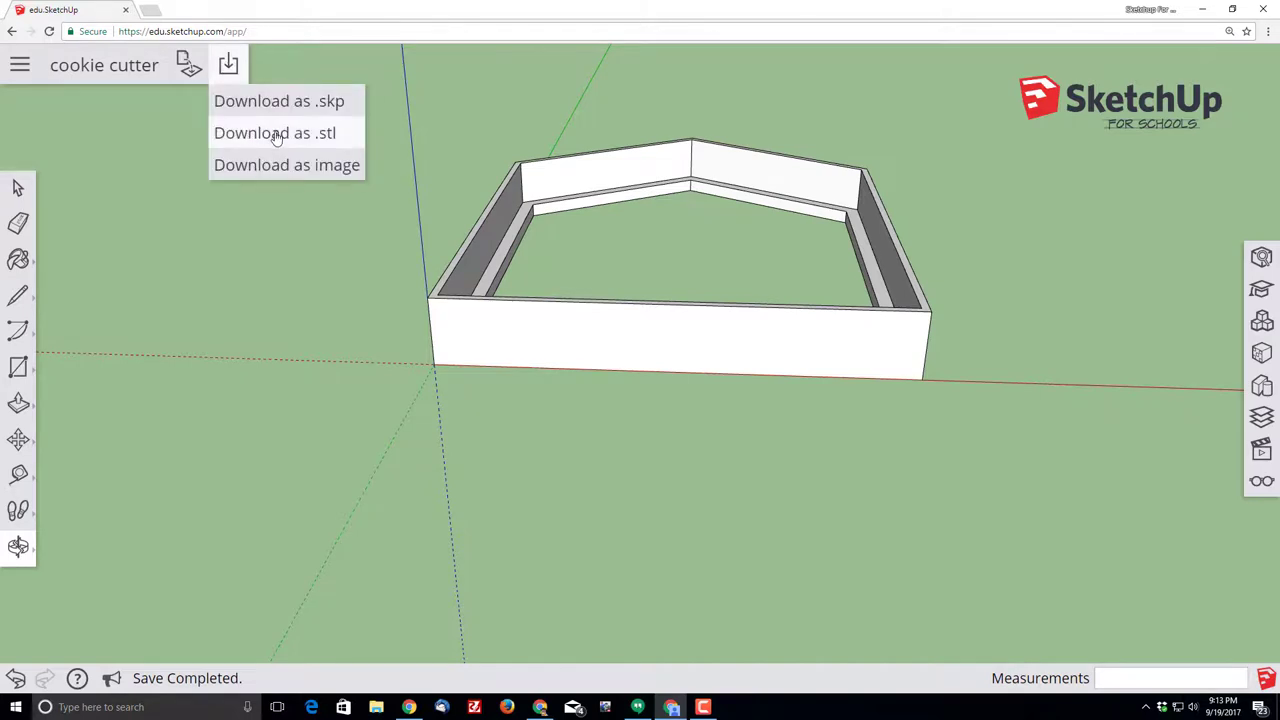
pyautogui.click(274, 132)
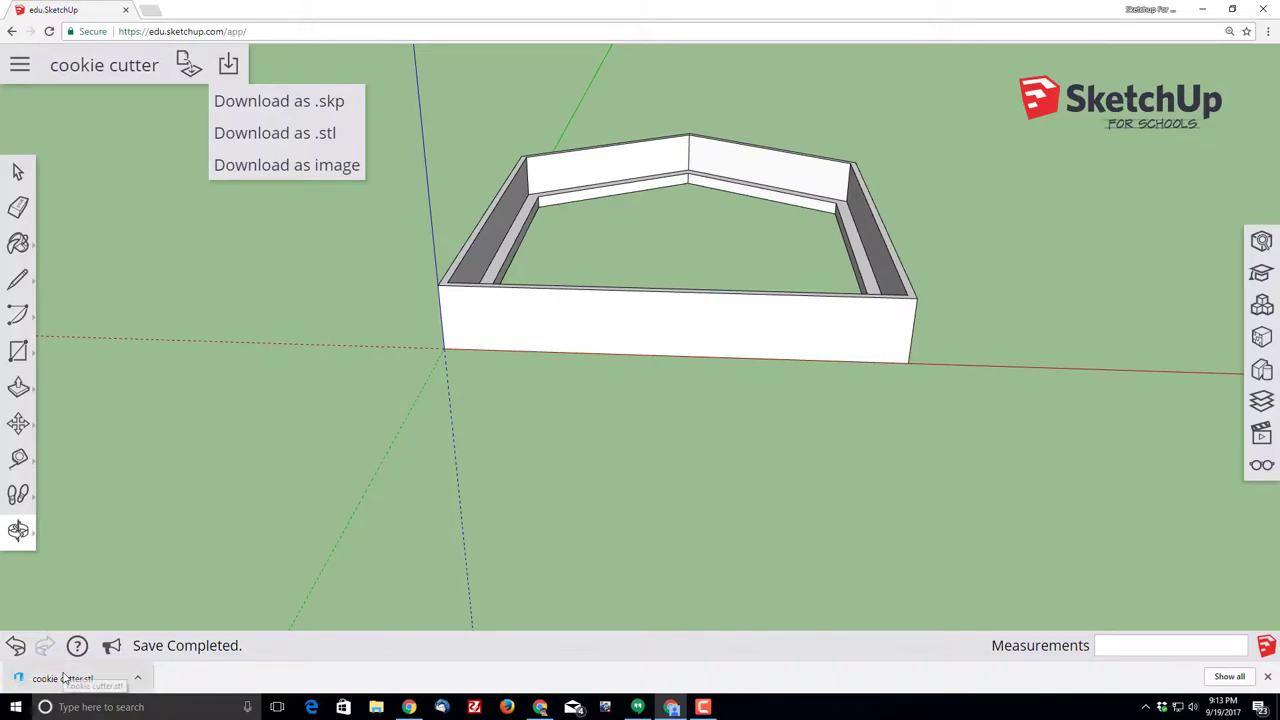
pyautogui.moveTo(237, 422)
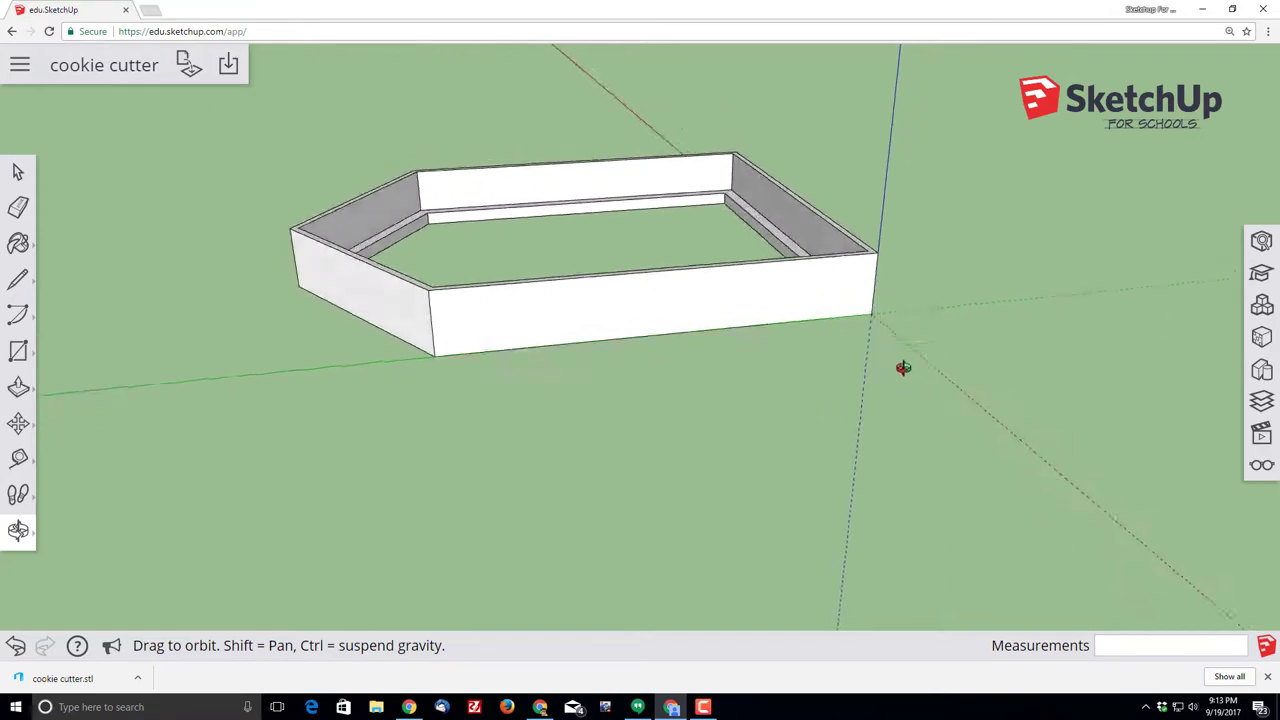
pyautogui.moveTo(903, 367); pyautogui.dragTo(712, 390)
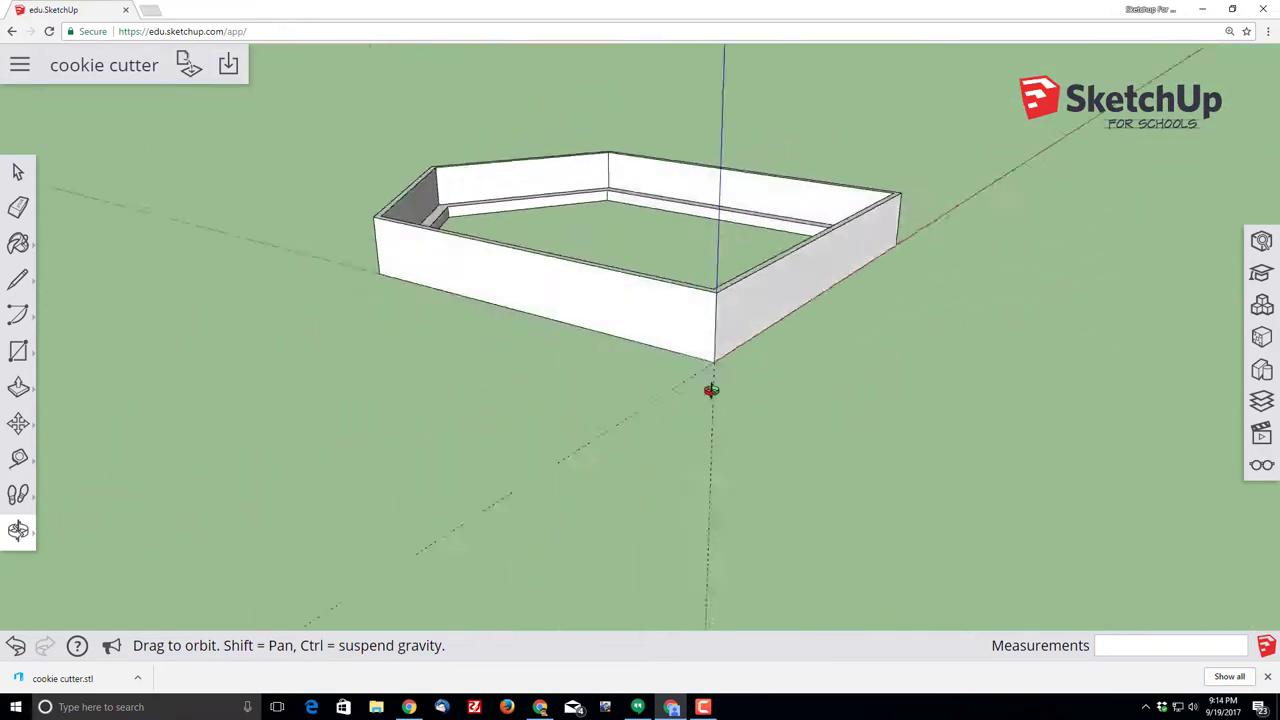
pyautogui.moveTo(711, 390); pyautogui.dragTo(413, 512)
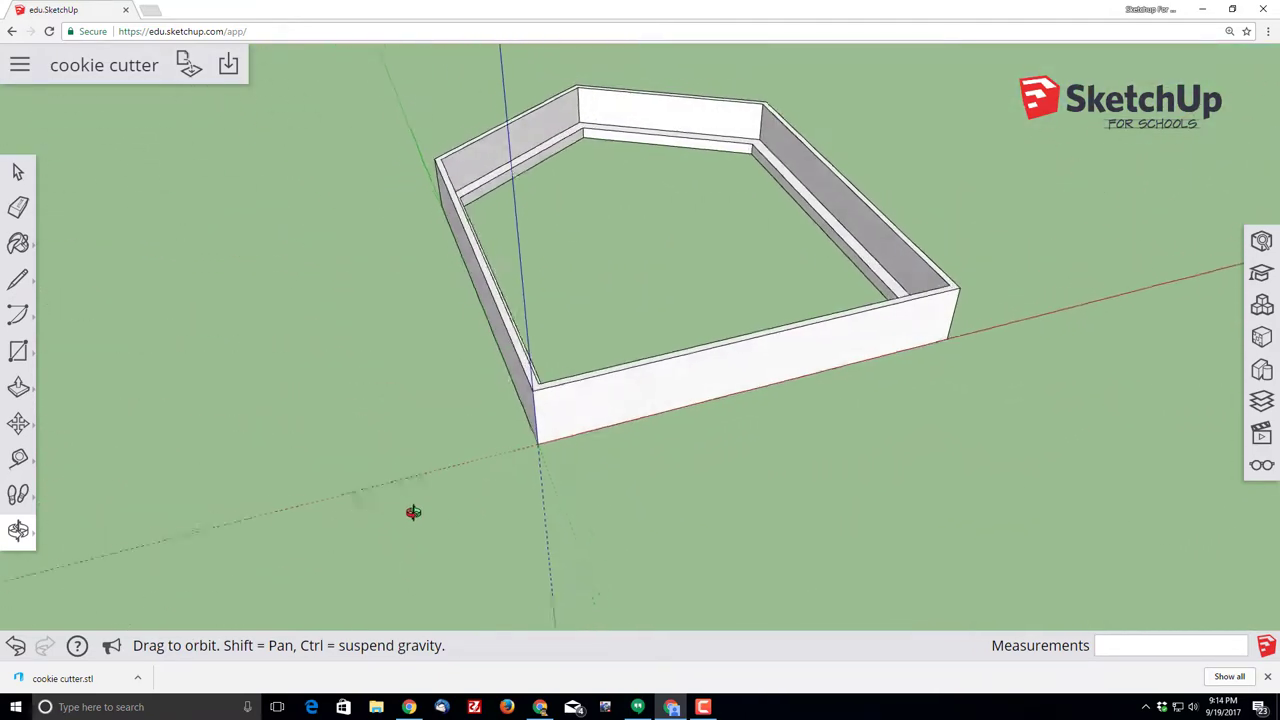